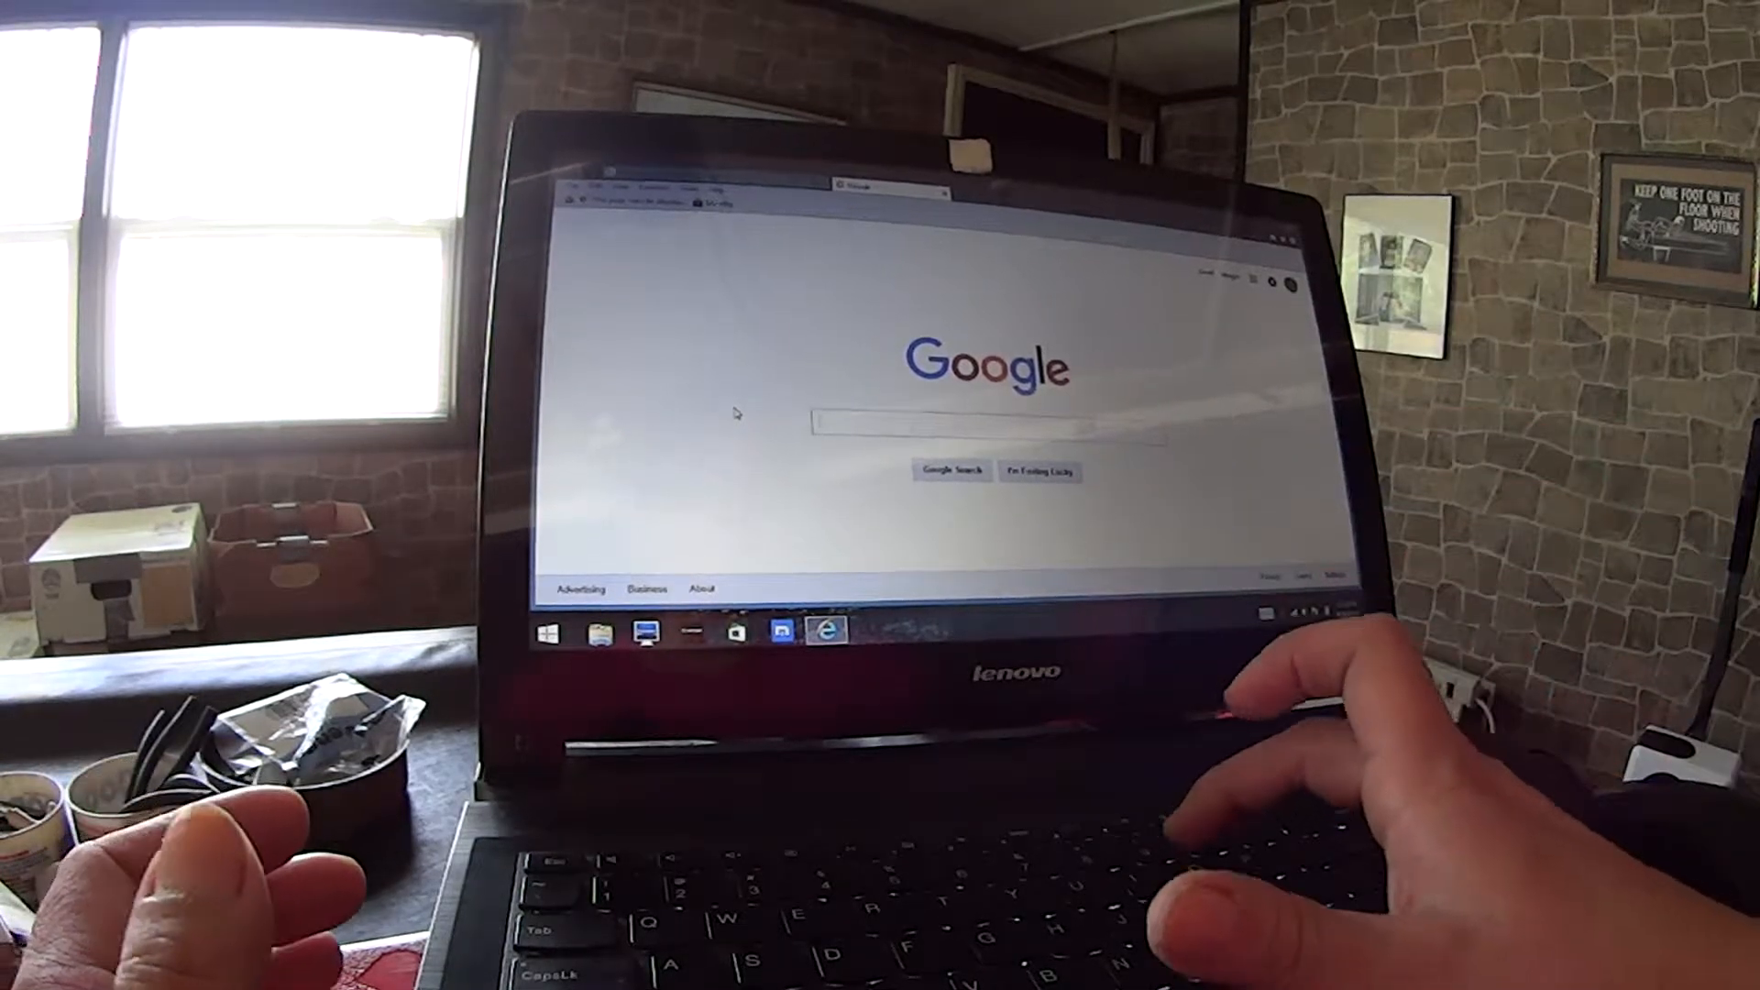
Search Google for "il senators" and scan the results down to the GovTrack page
{"action": "type", "text": "il"}
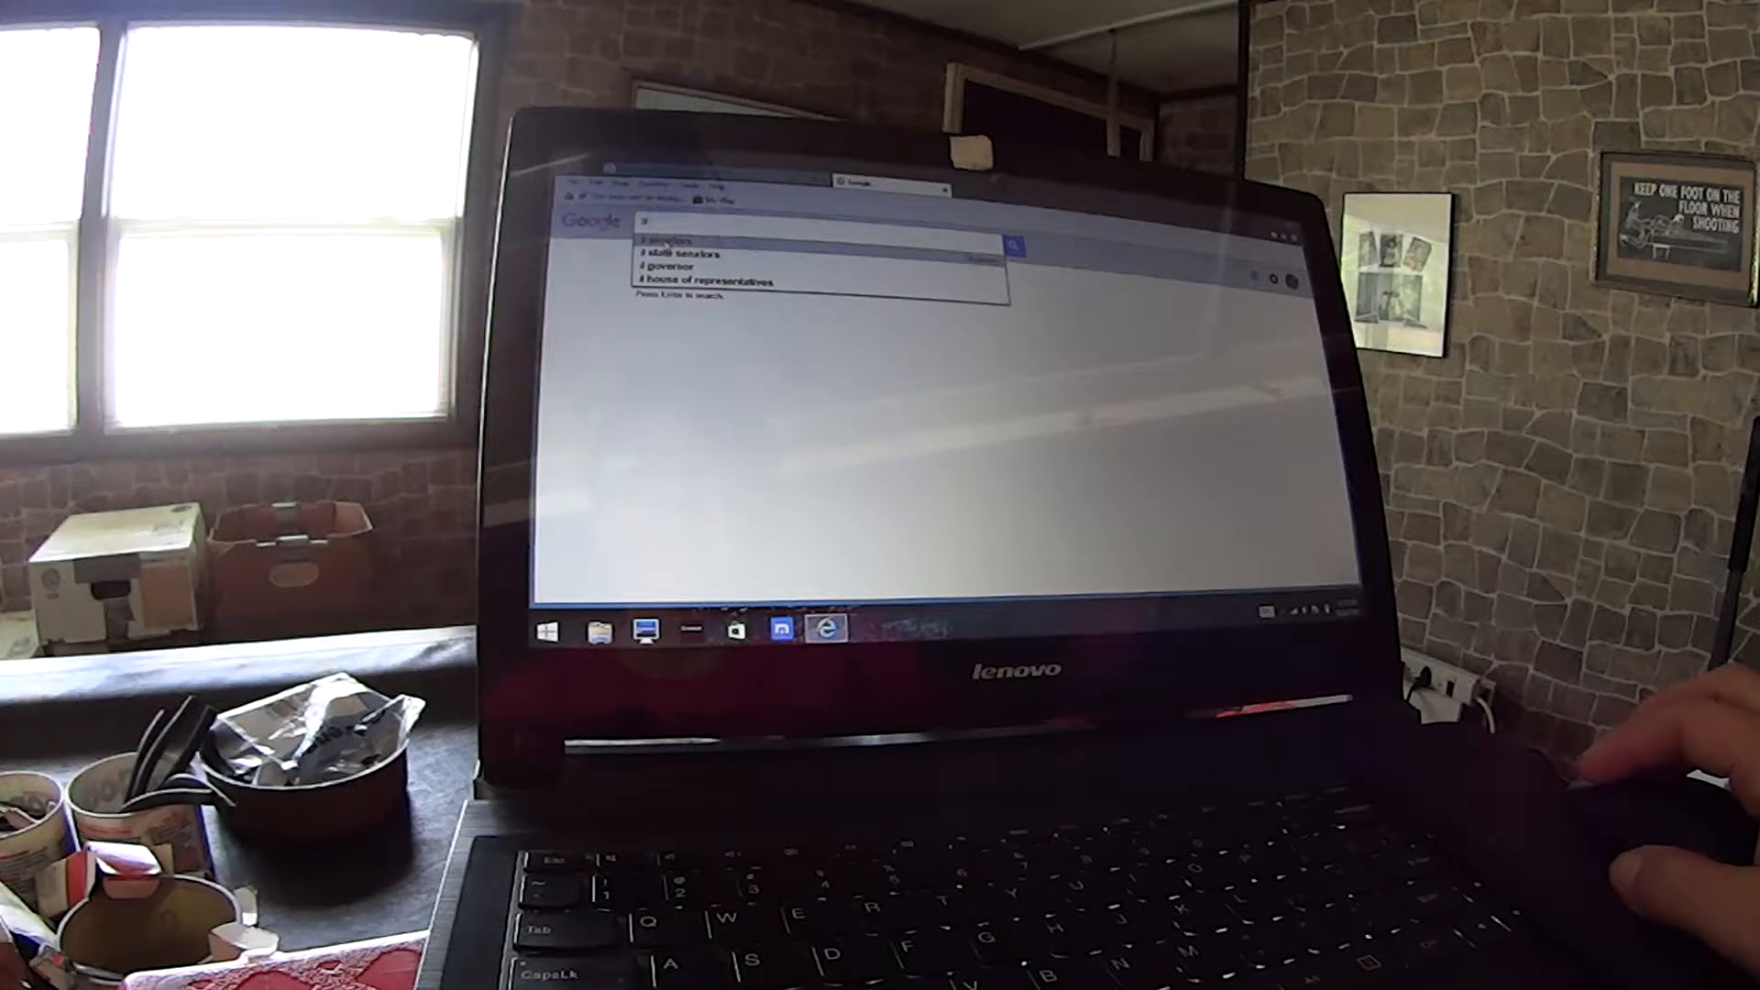
{"action": "key", "text": "enter"}
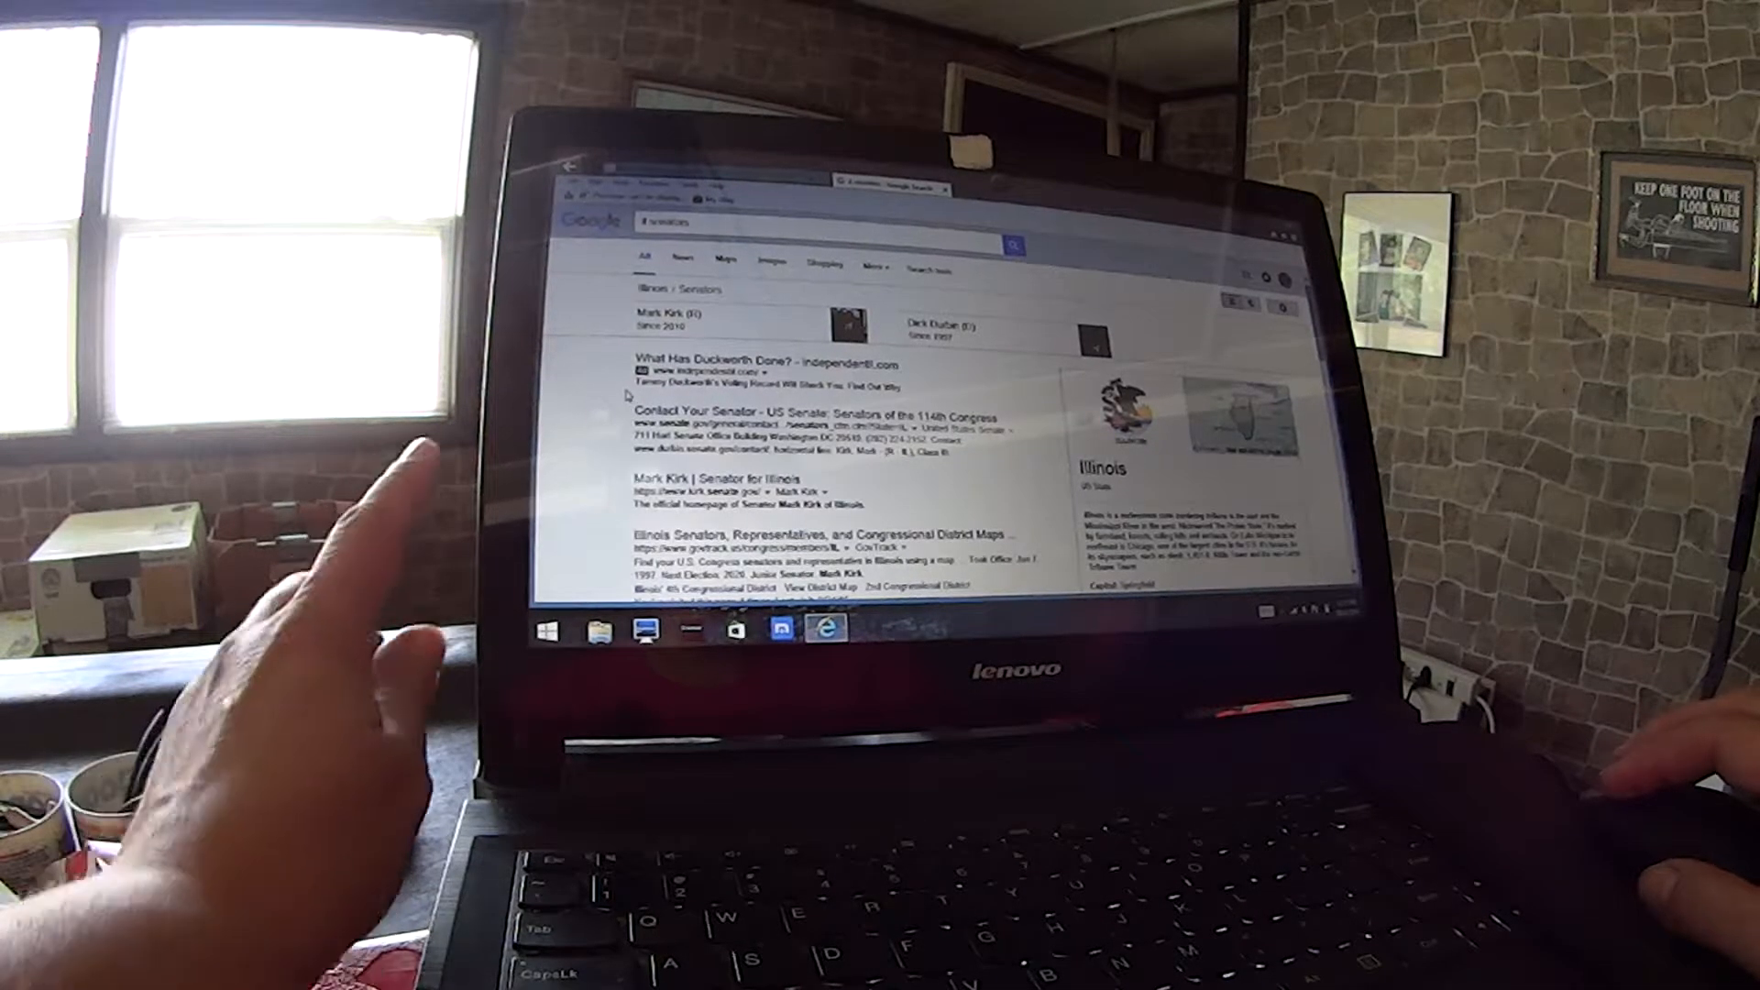
{"action": "scroll", "scroll_direction": "down", "scroll_amount": 3}
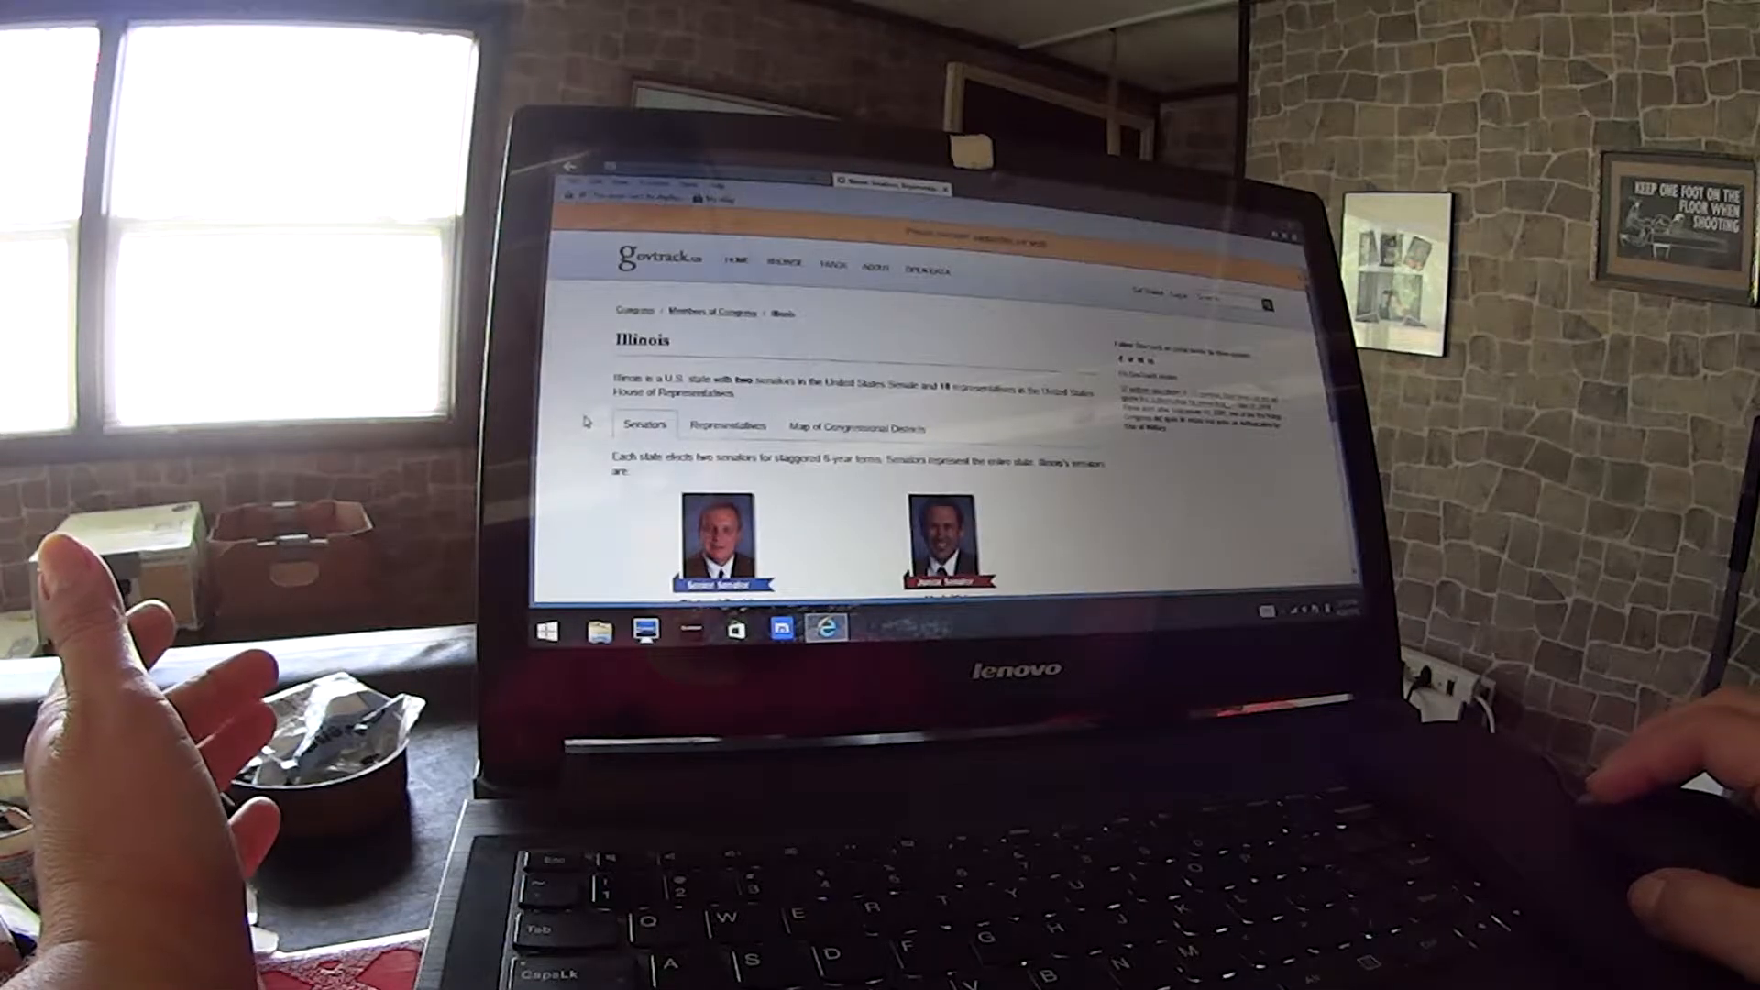
Switch GovTrack's Illinois page to Representatives and scroll the list to Bobby Rush's entry
{"action": "scroll", "scroll_direction": "down", "scroll_amount": 3}
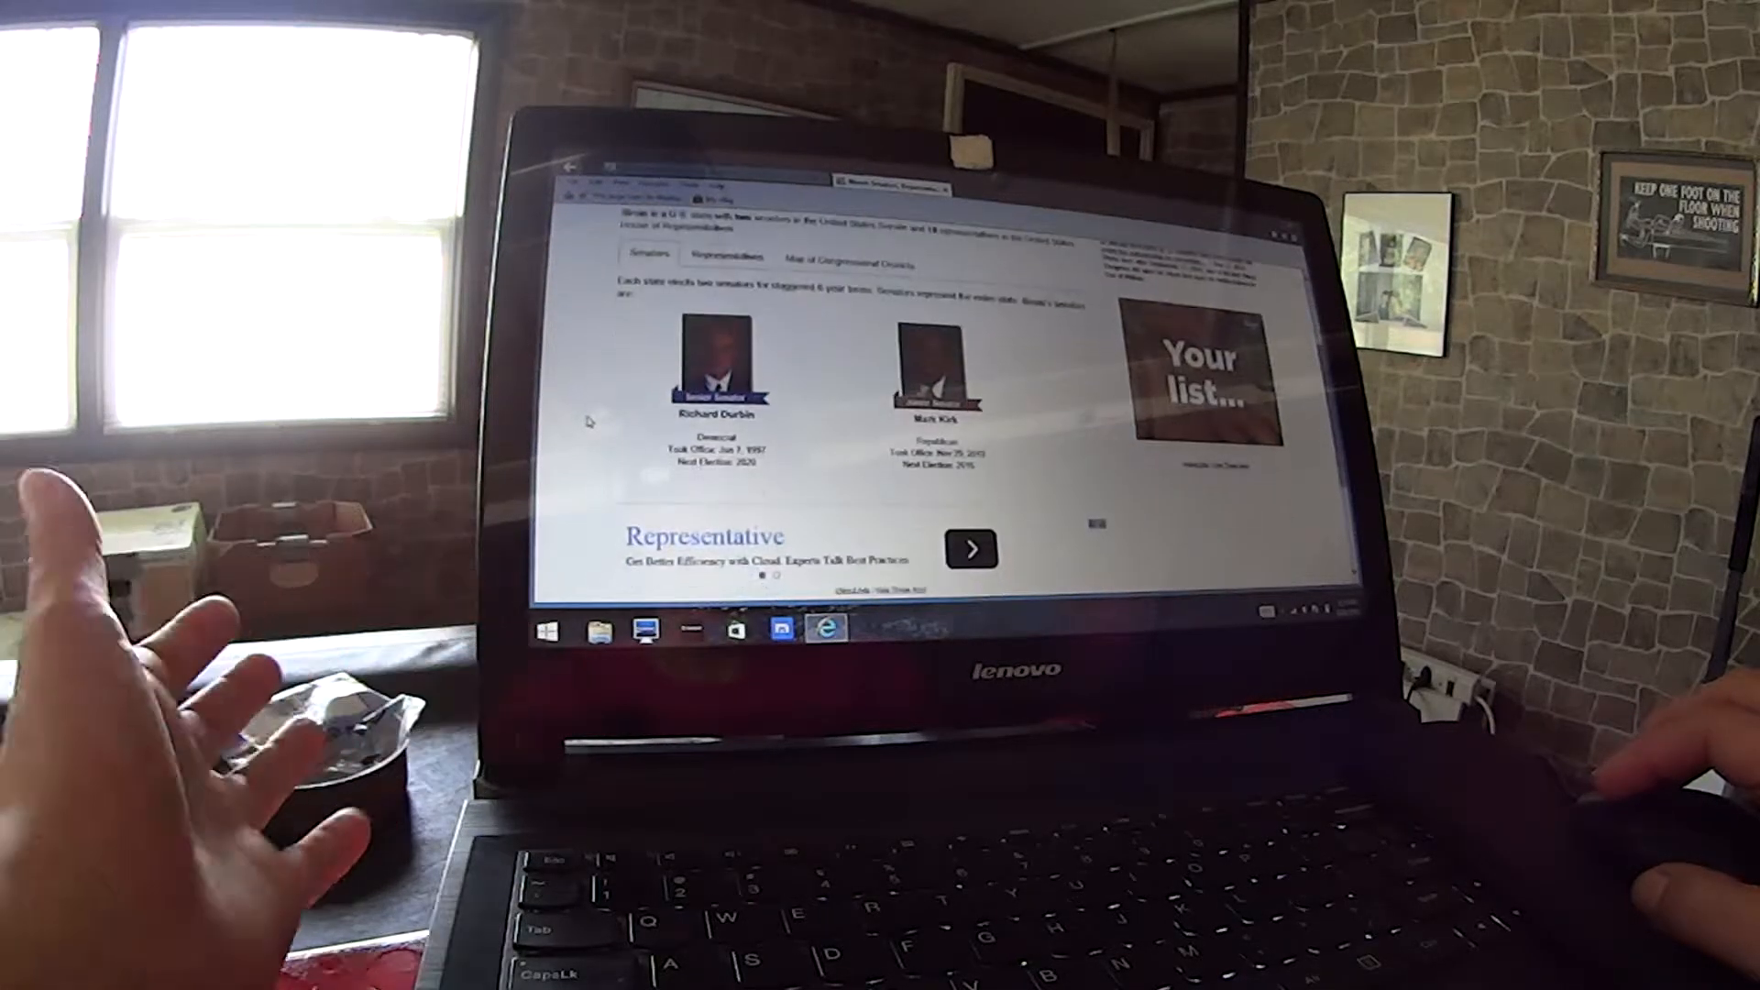
{"action": "left_click", "coordinate": [724, 255]}
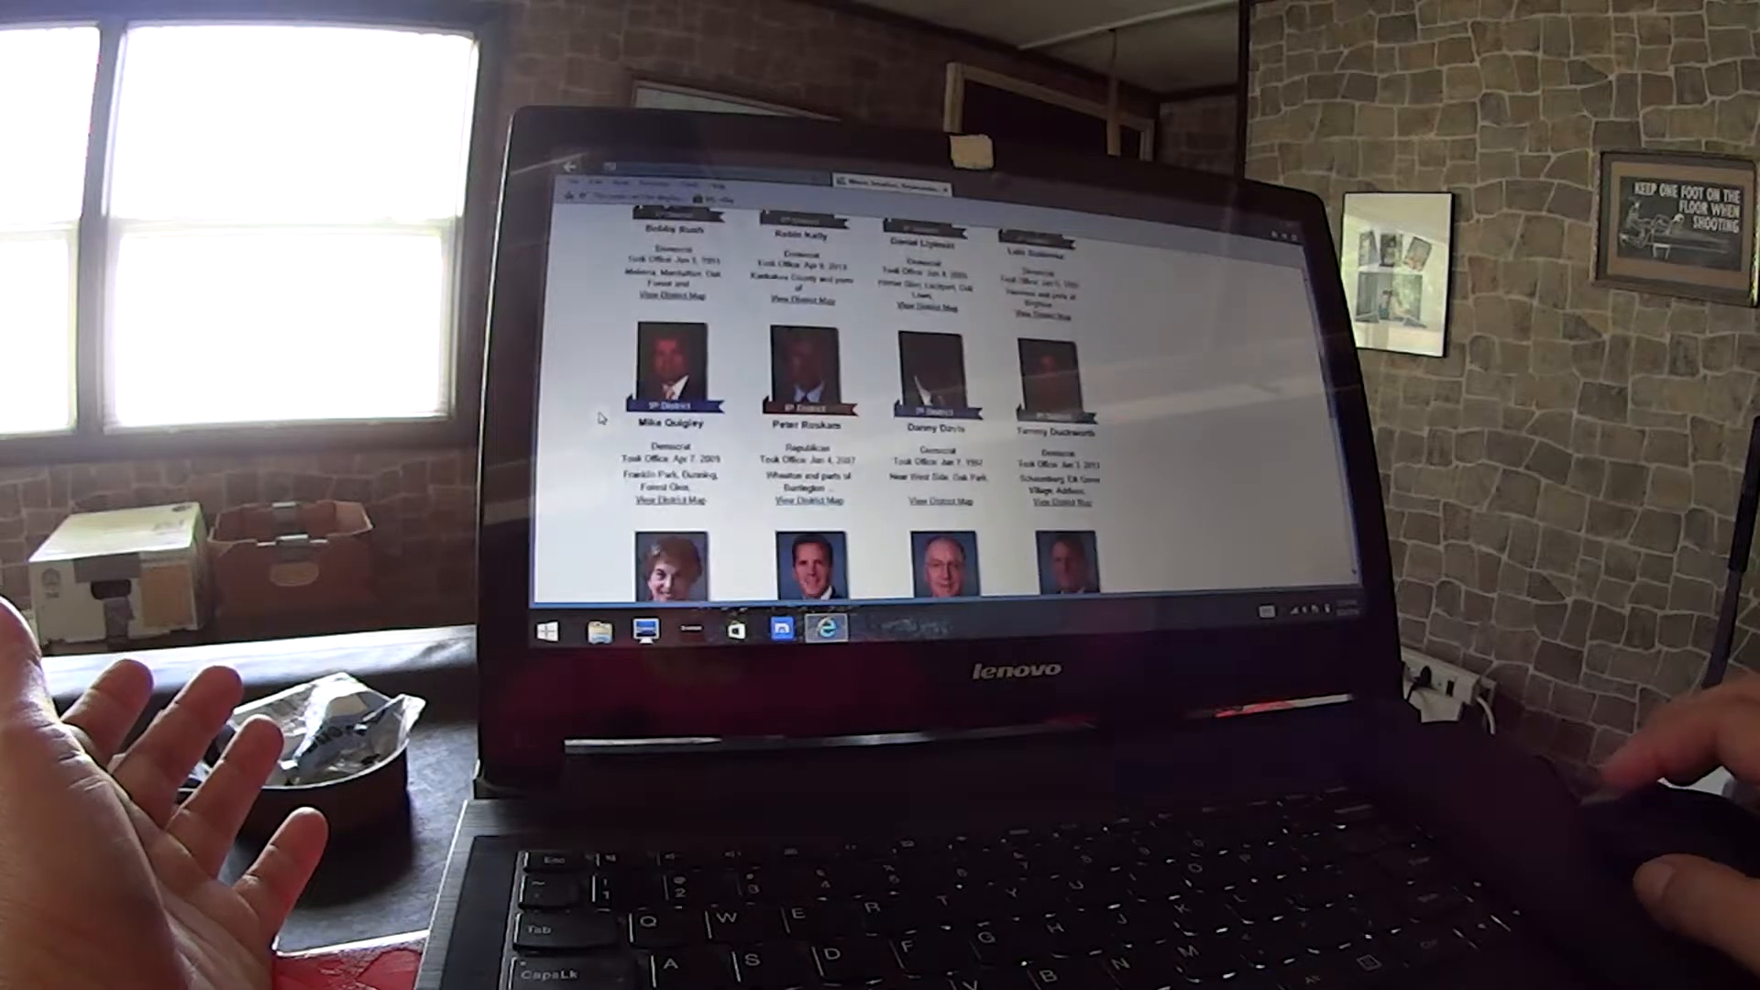
{"action": "scroll", "scroll_direction": "down", "scroll_amount": 3}
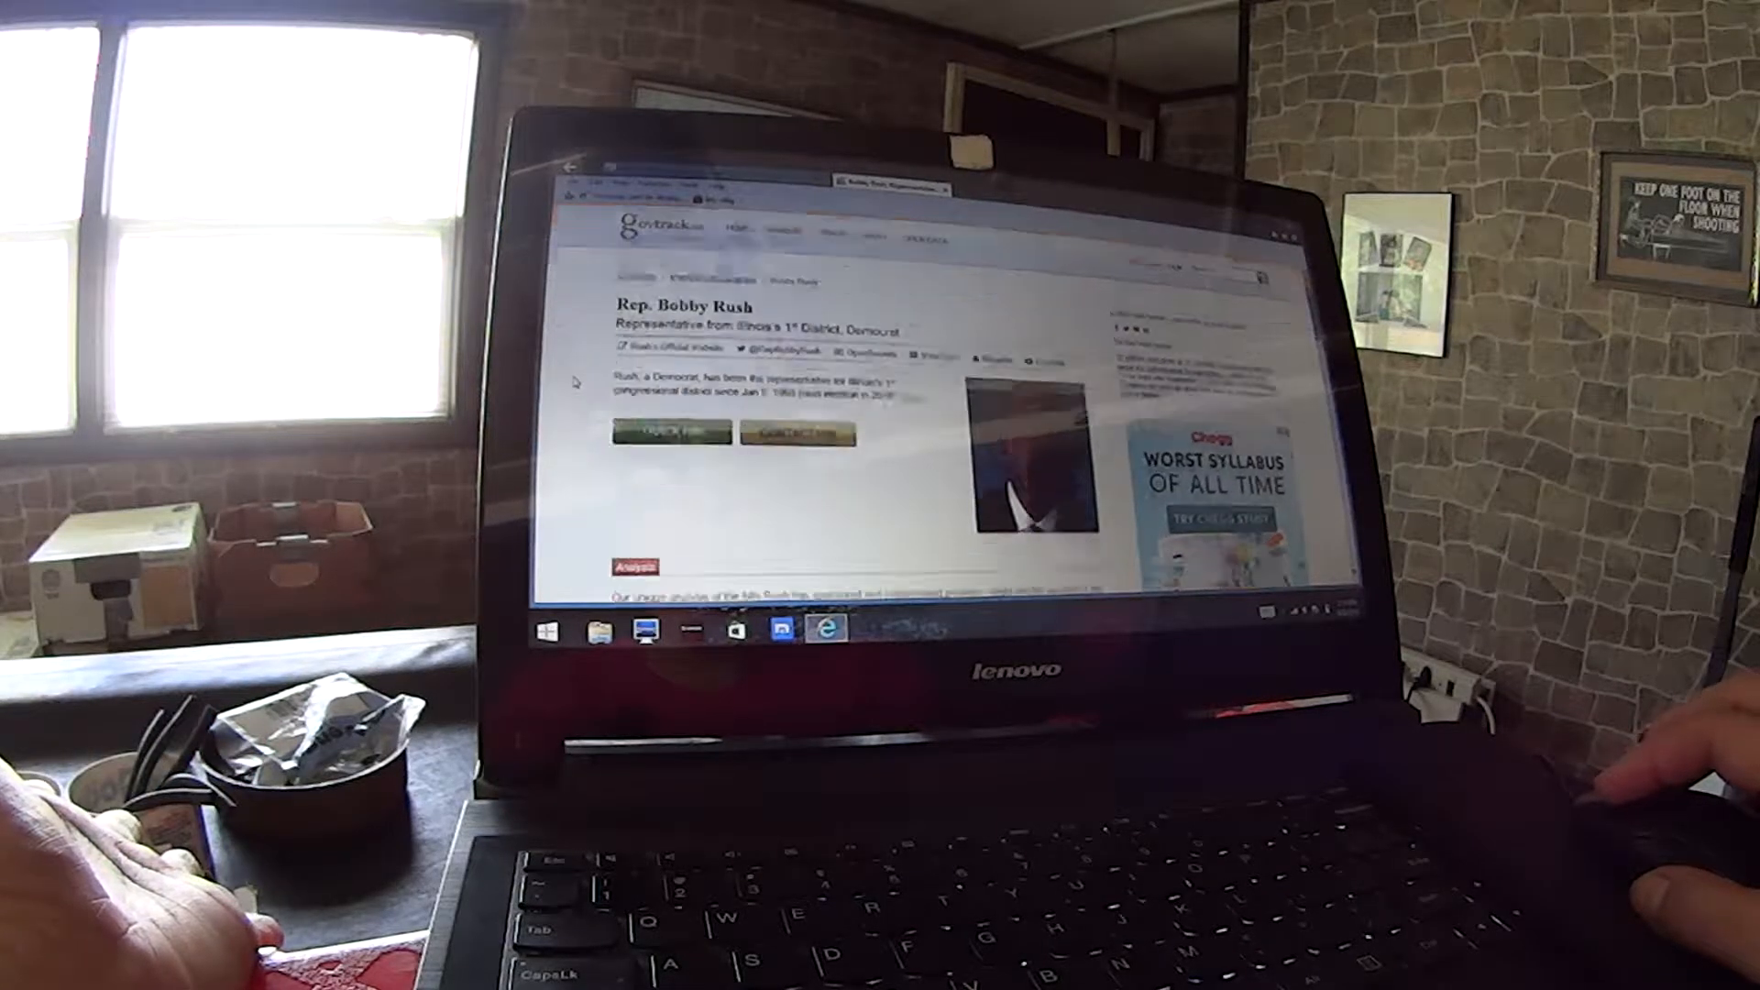
{"action": "scroll", "scroll_direction": "down", "scroll_amount": 3}
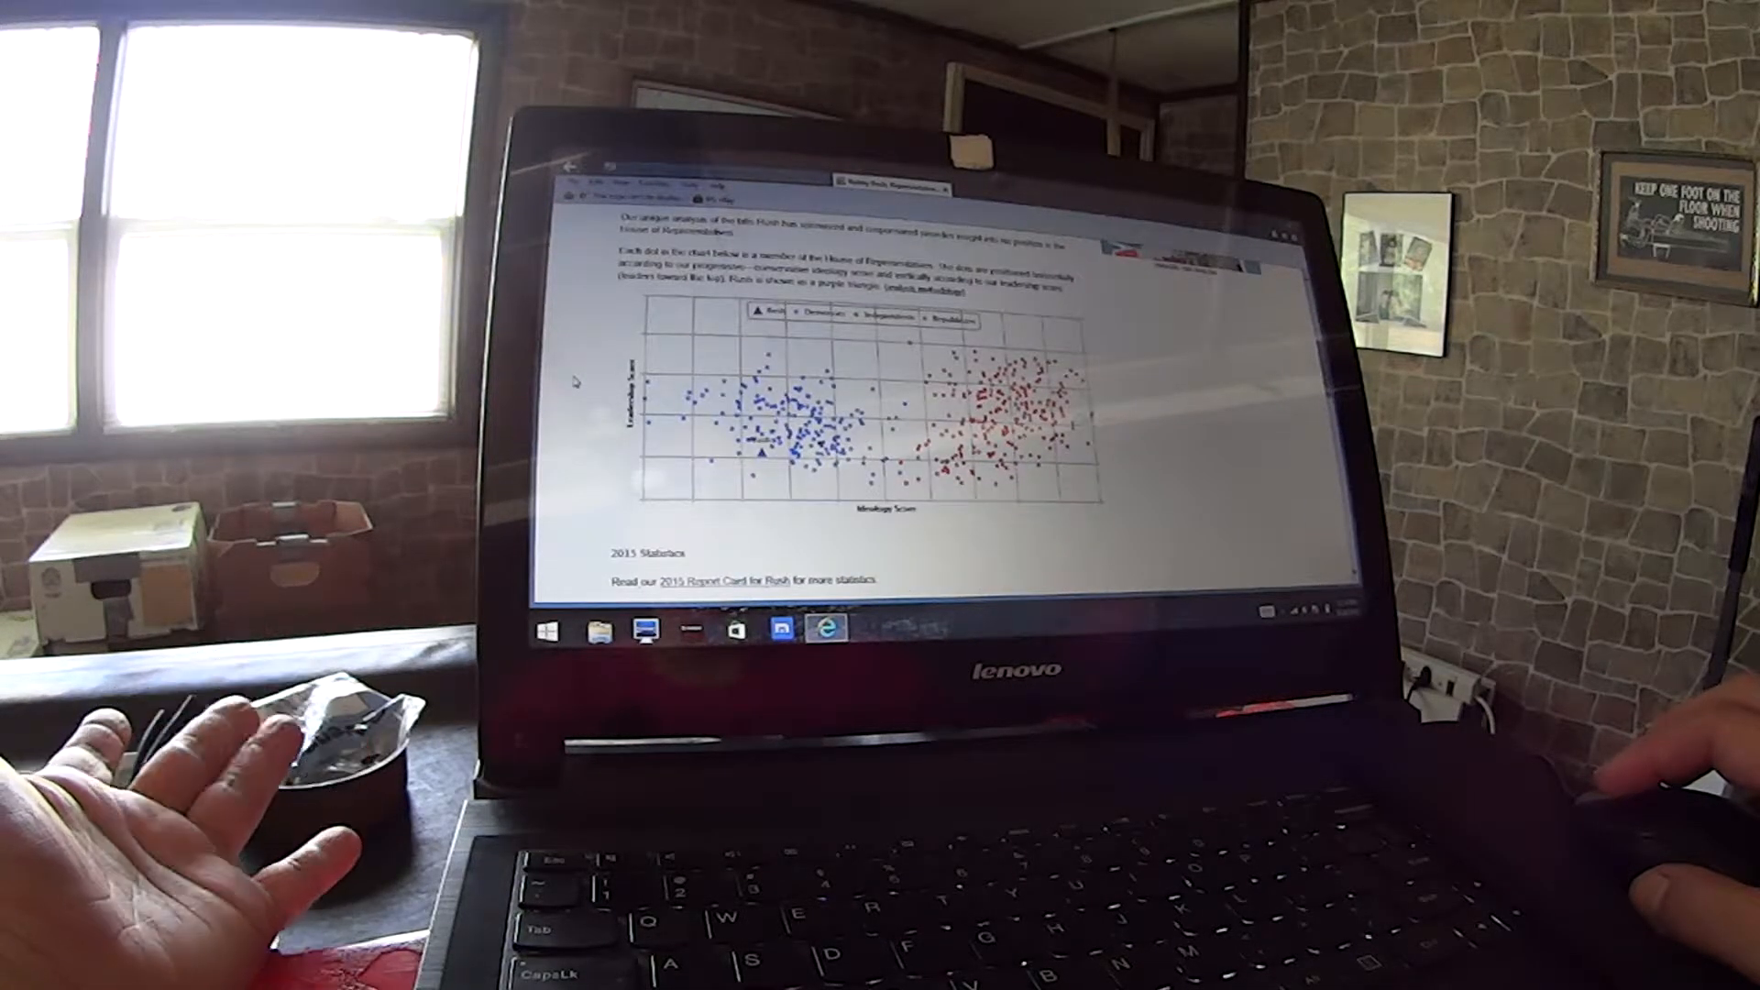
{"action": "scroll", "scroll_direction": "down", "scroll_amount": 3}
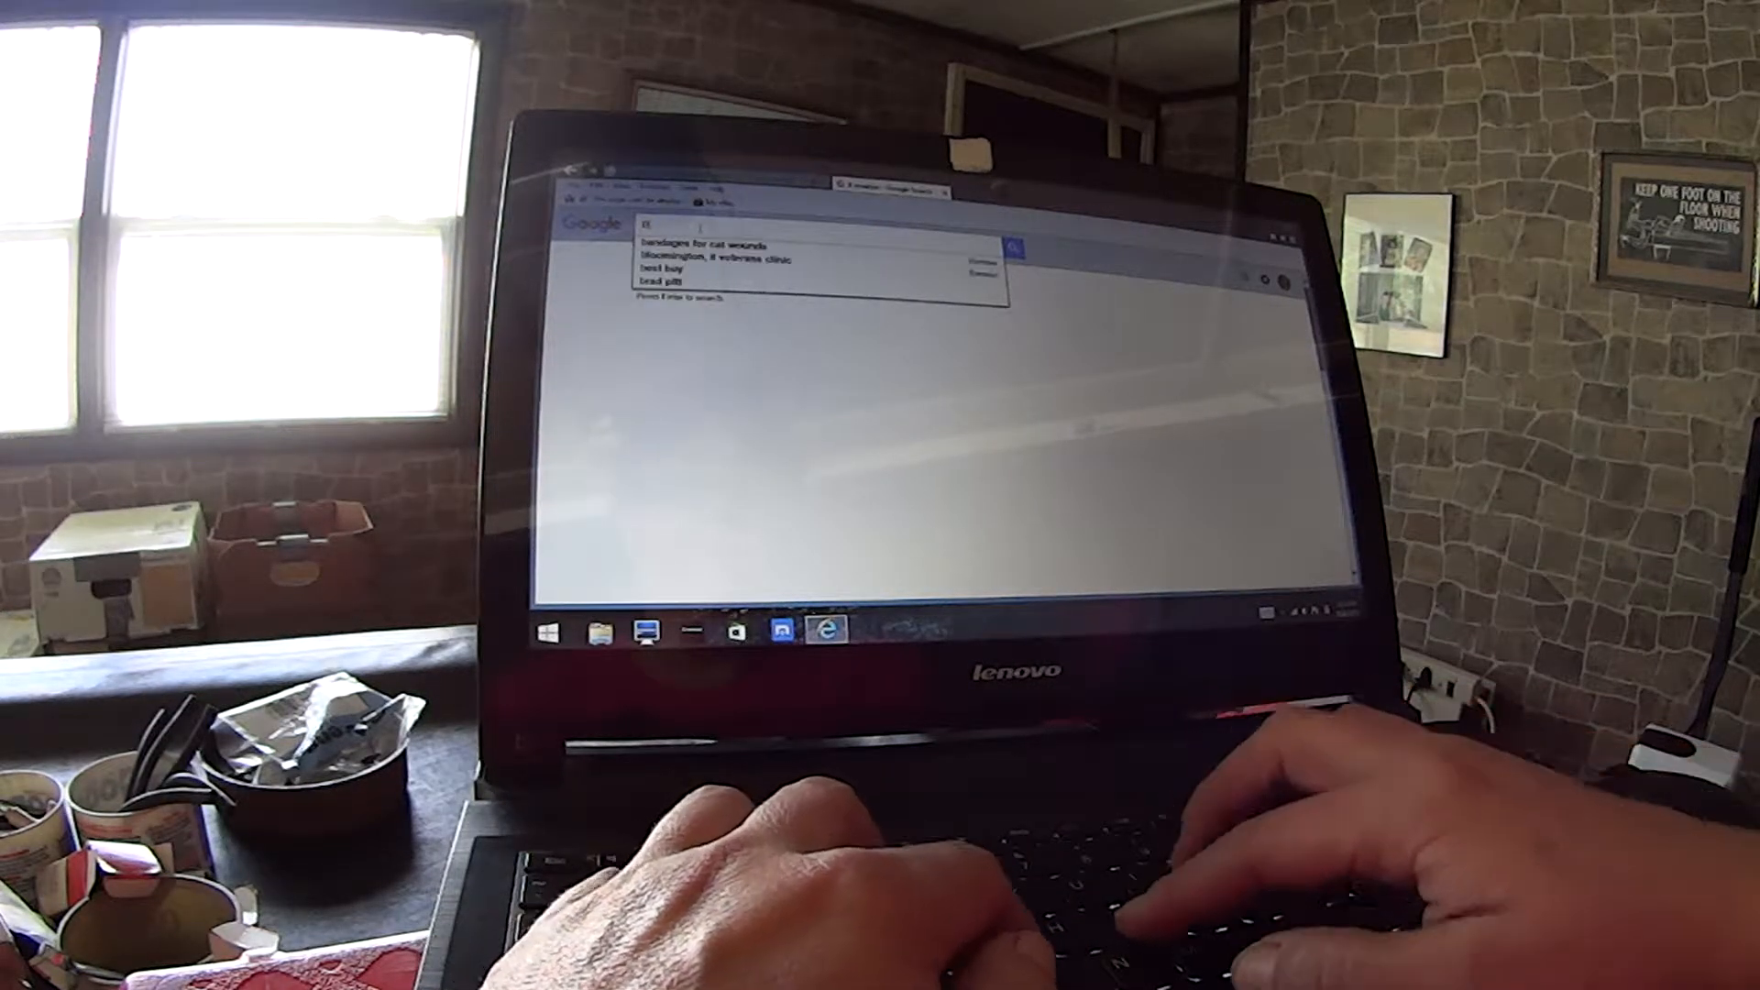
Search Google for "bobby rush" from the typed "bobby ru" suggestion
{"action": "type", "text": "bobby"}
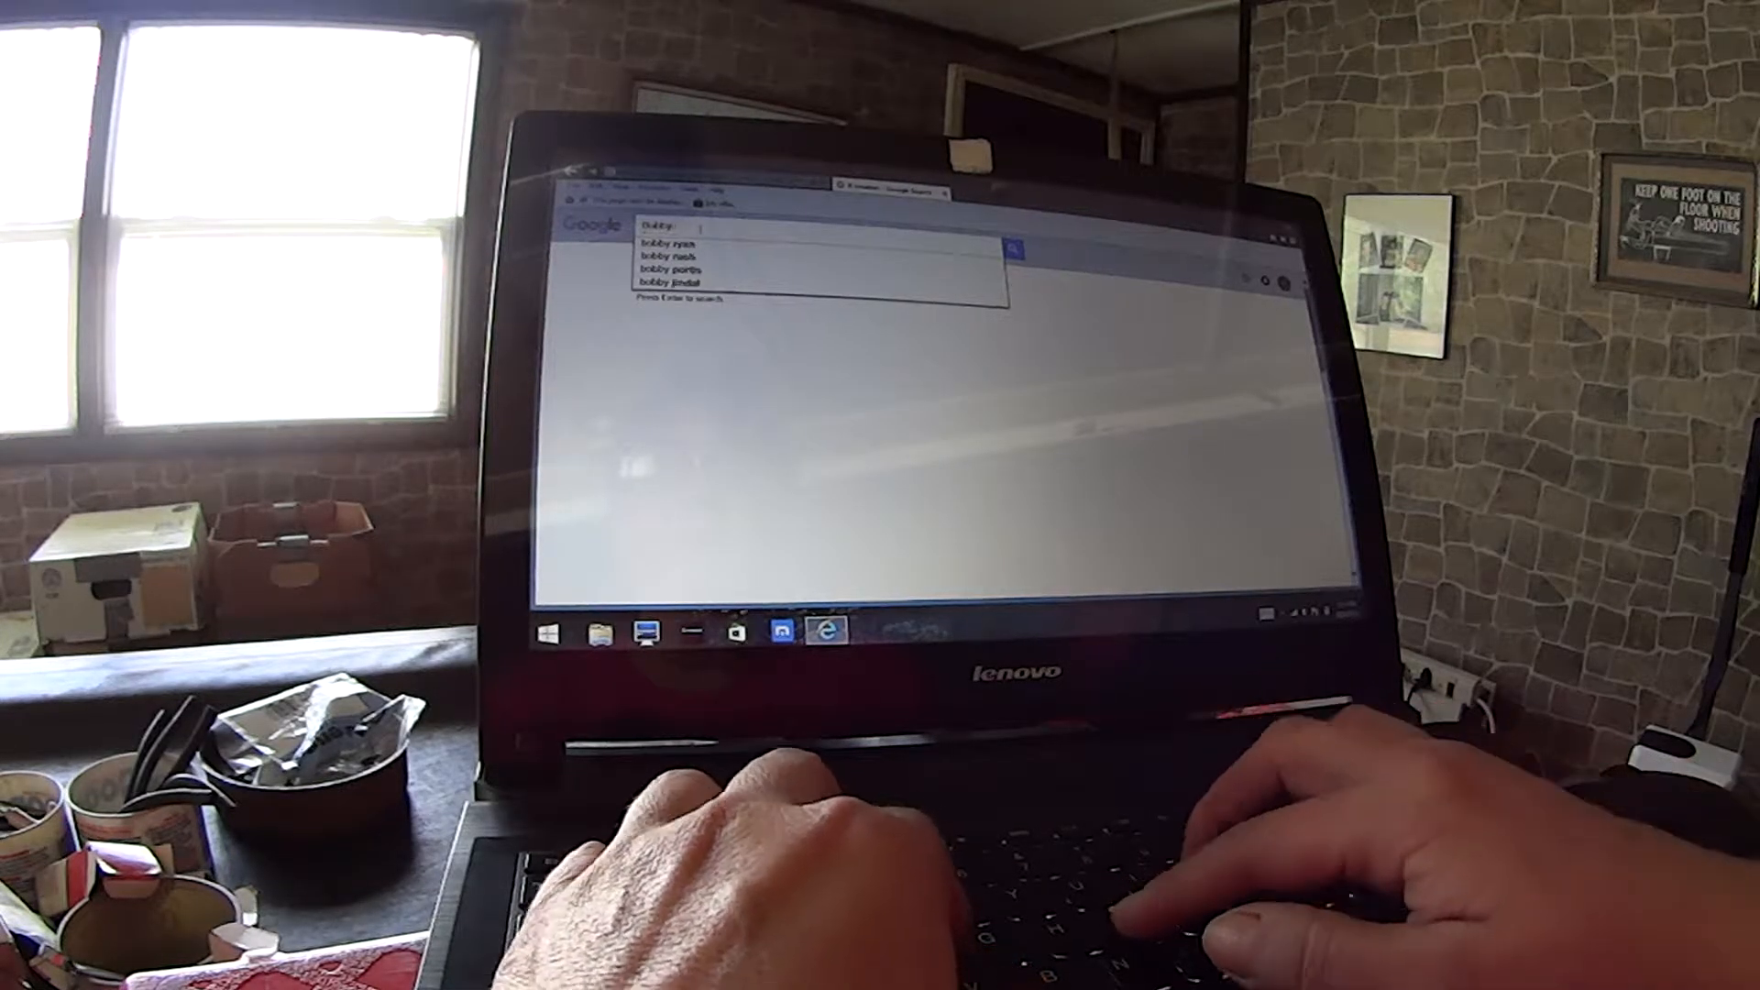
{"action": "type", "text": "ru"}
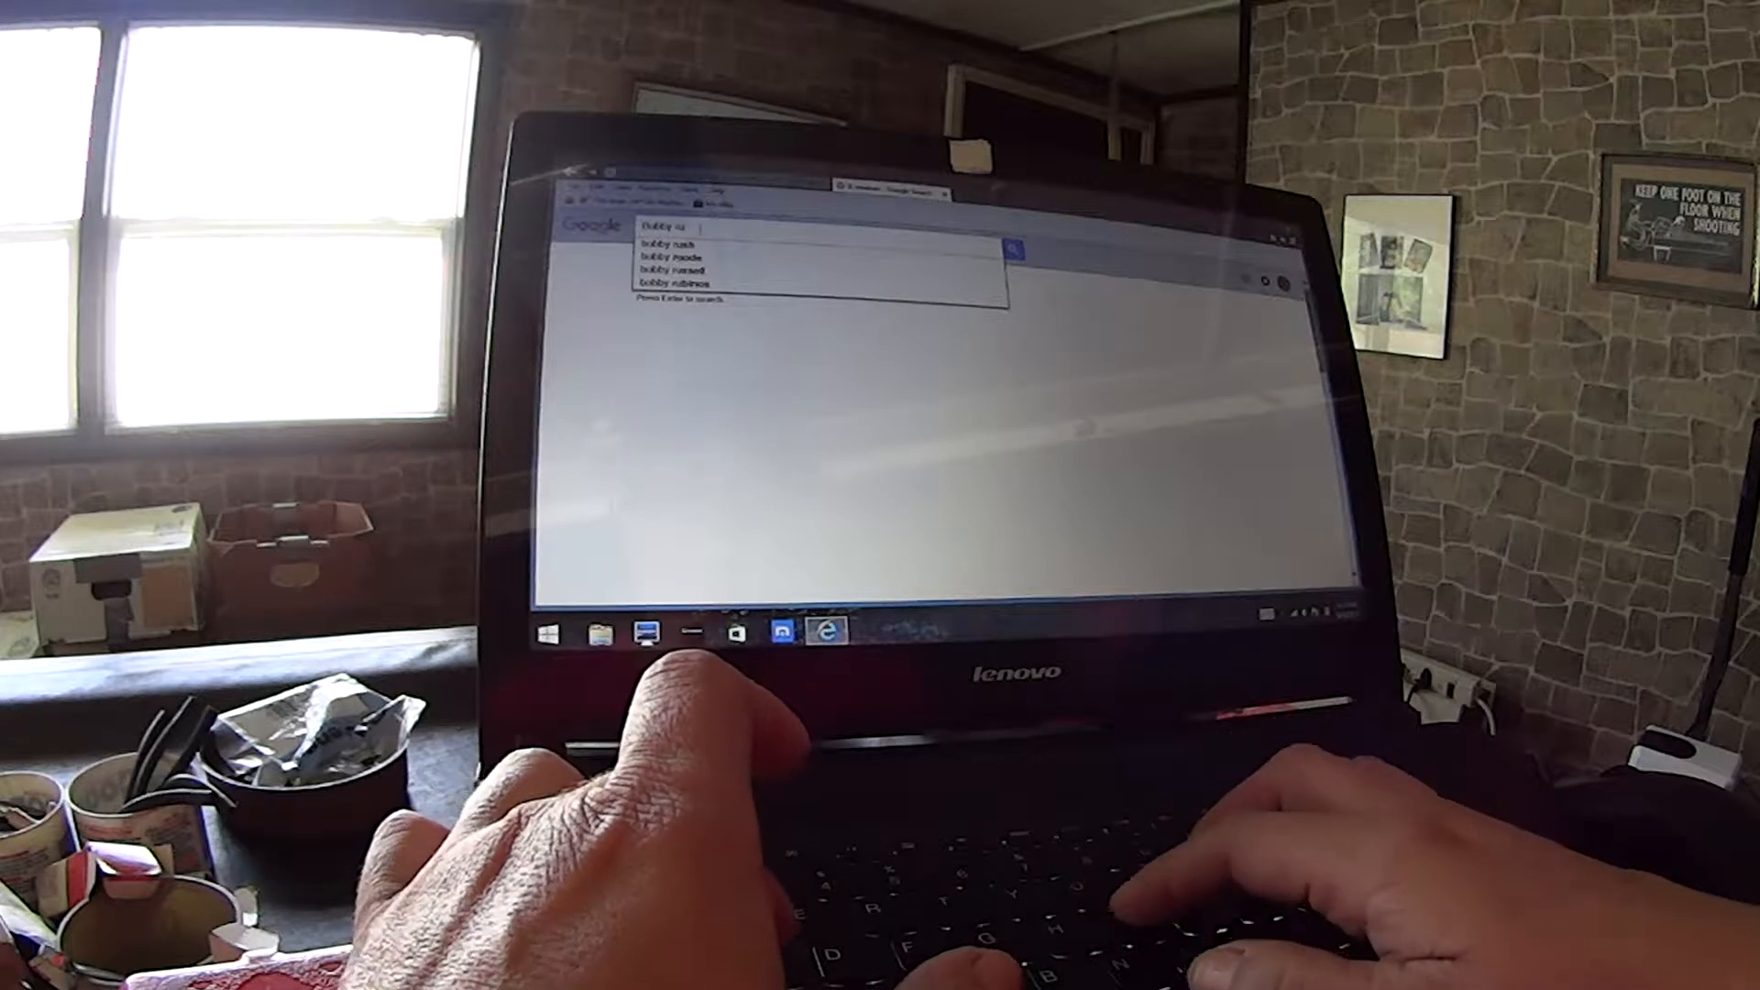
{"action": "key", "text": "enter"}
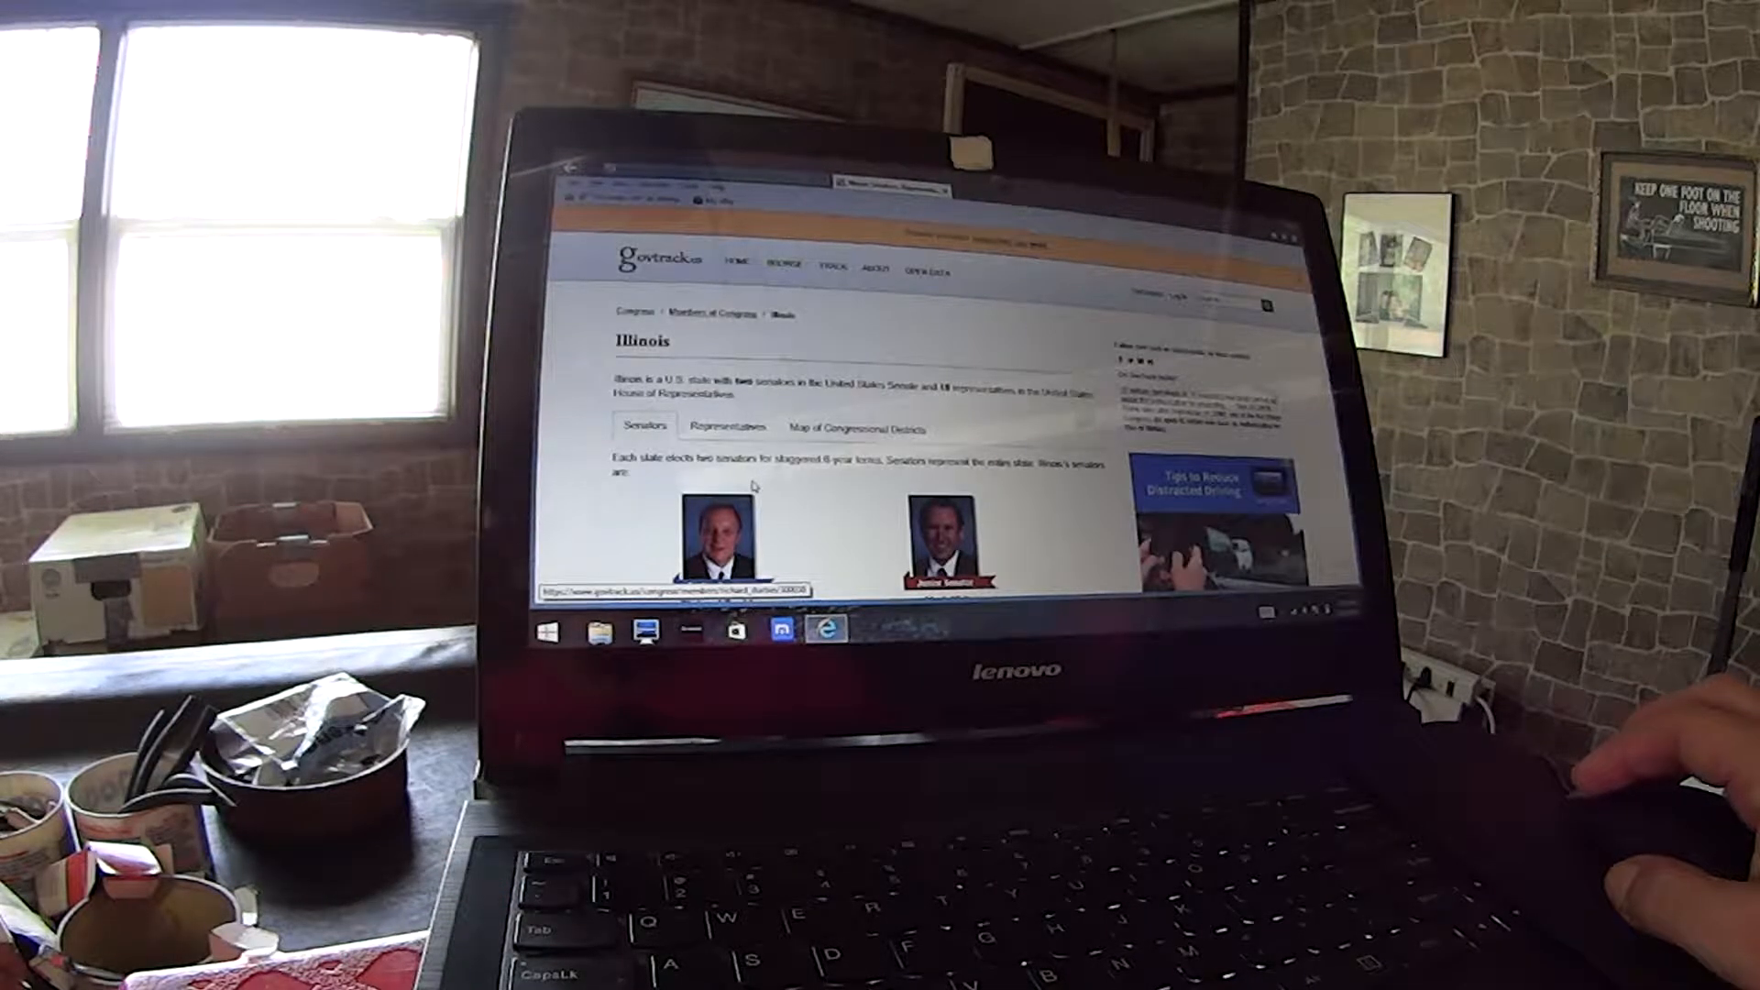
Show the Representatives list on GovTrack's Illinois page
{"action": "left_click", "coordinate": [727, 426]}
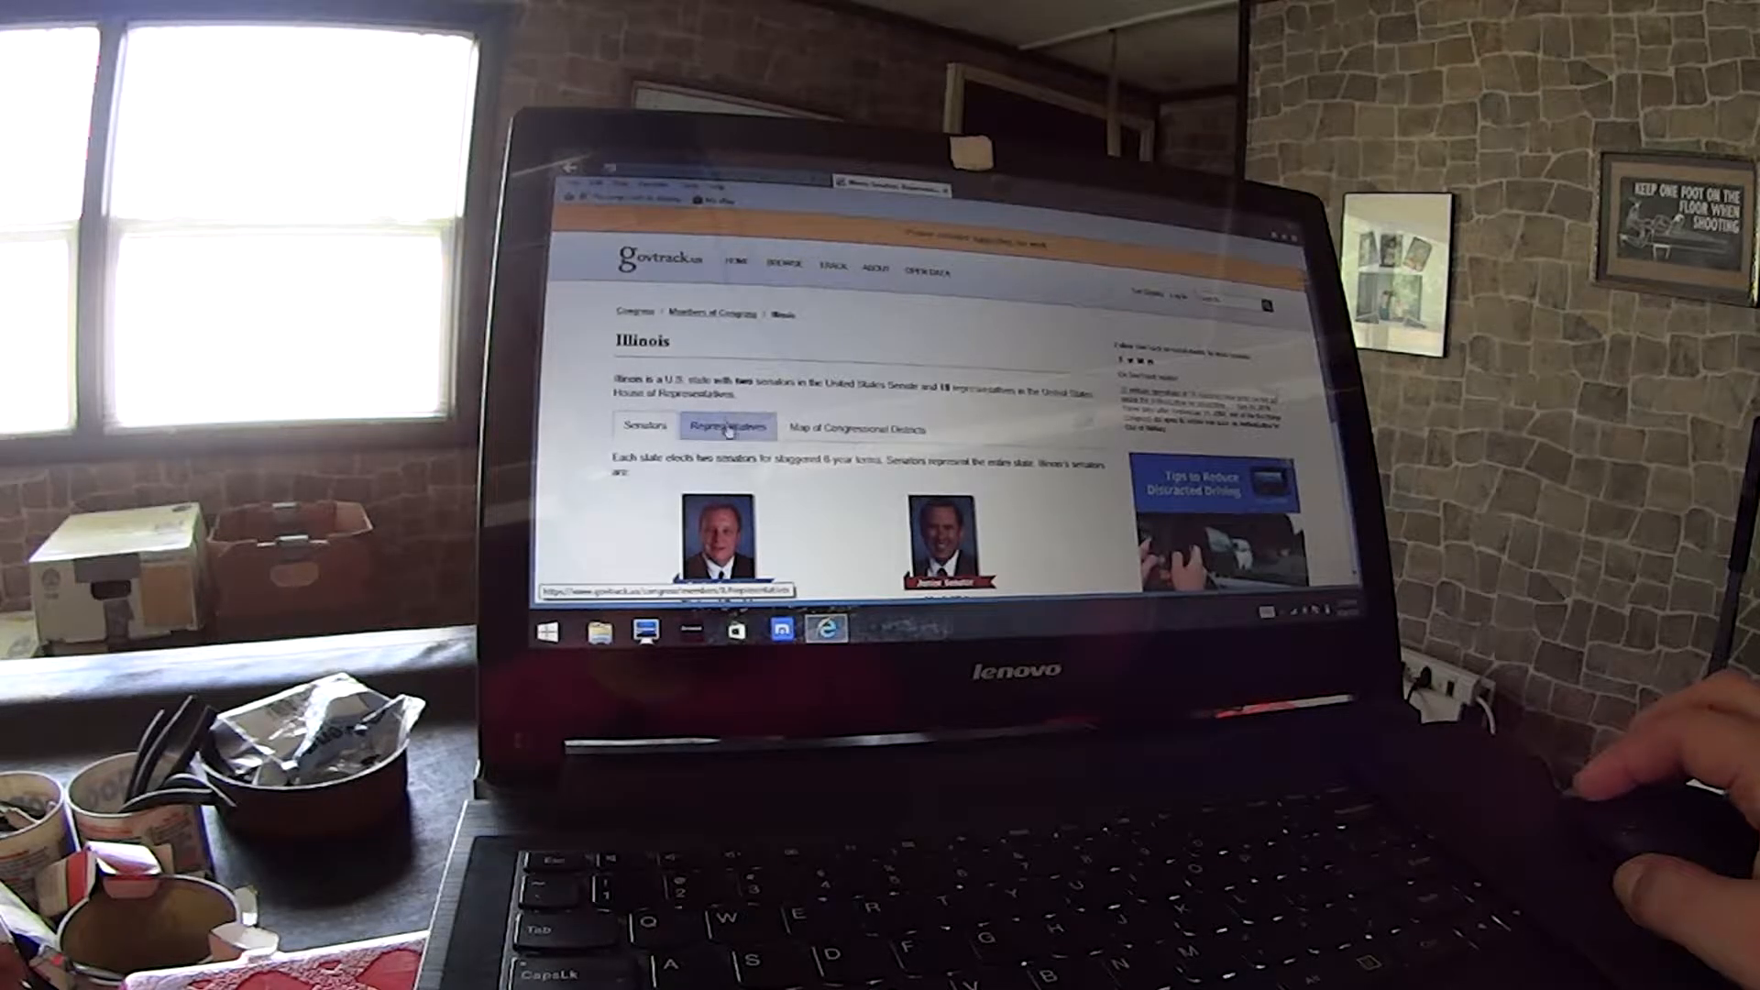
{"action": "left_click", "coordinate": [727, 425]}
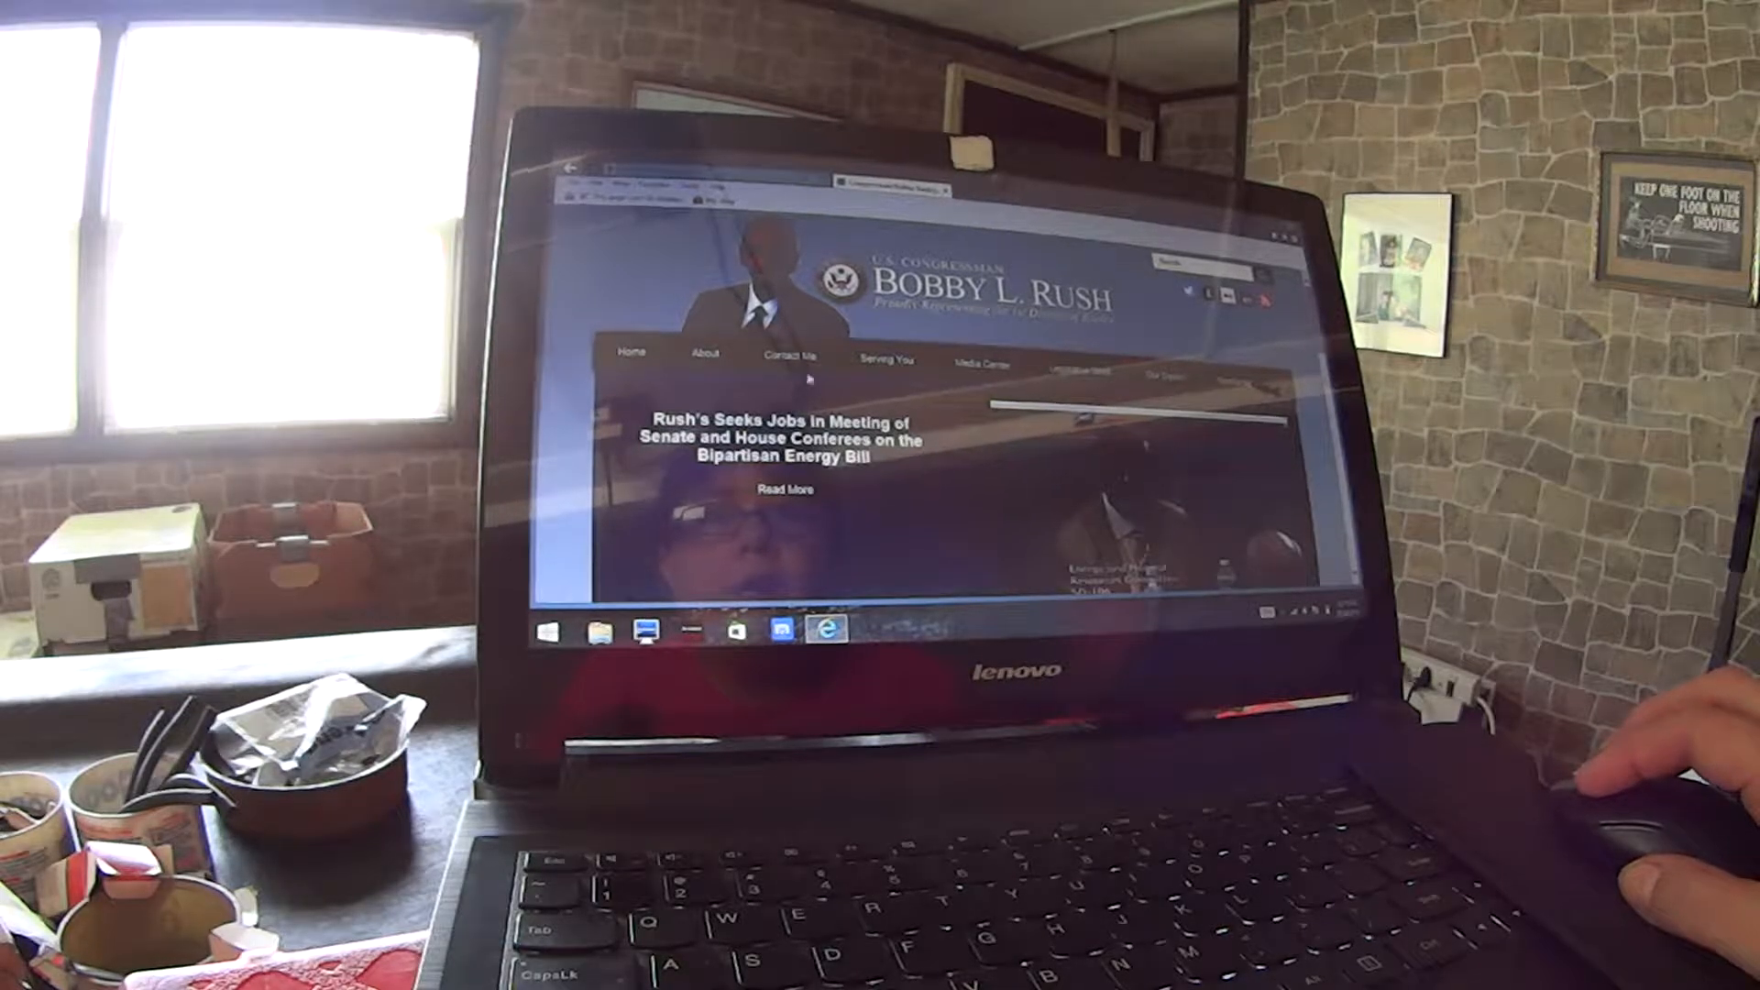
{"action": "left_click", "coordinate": [789, 355]}
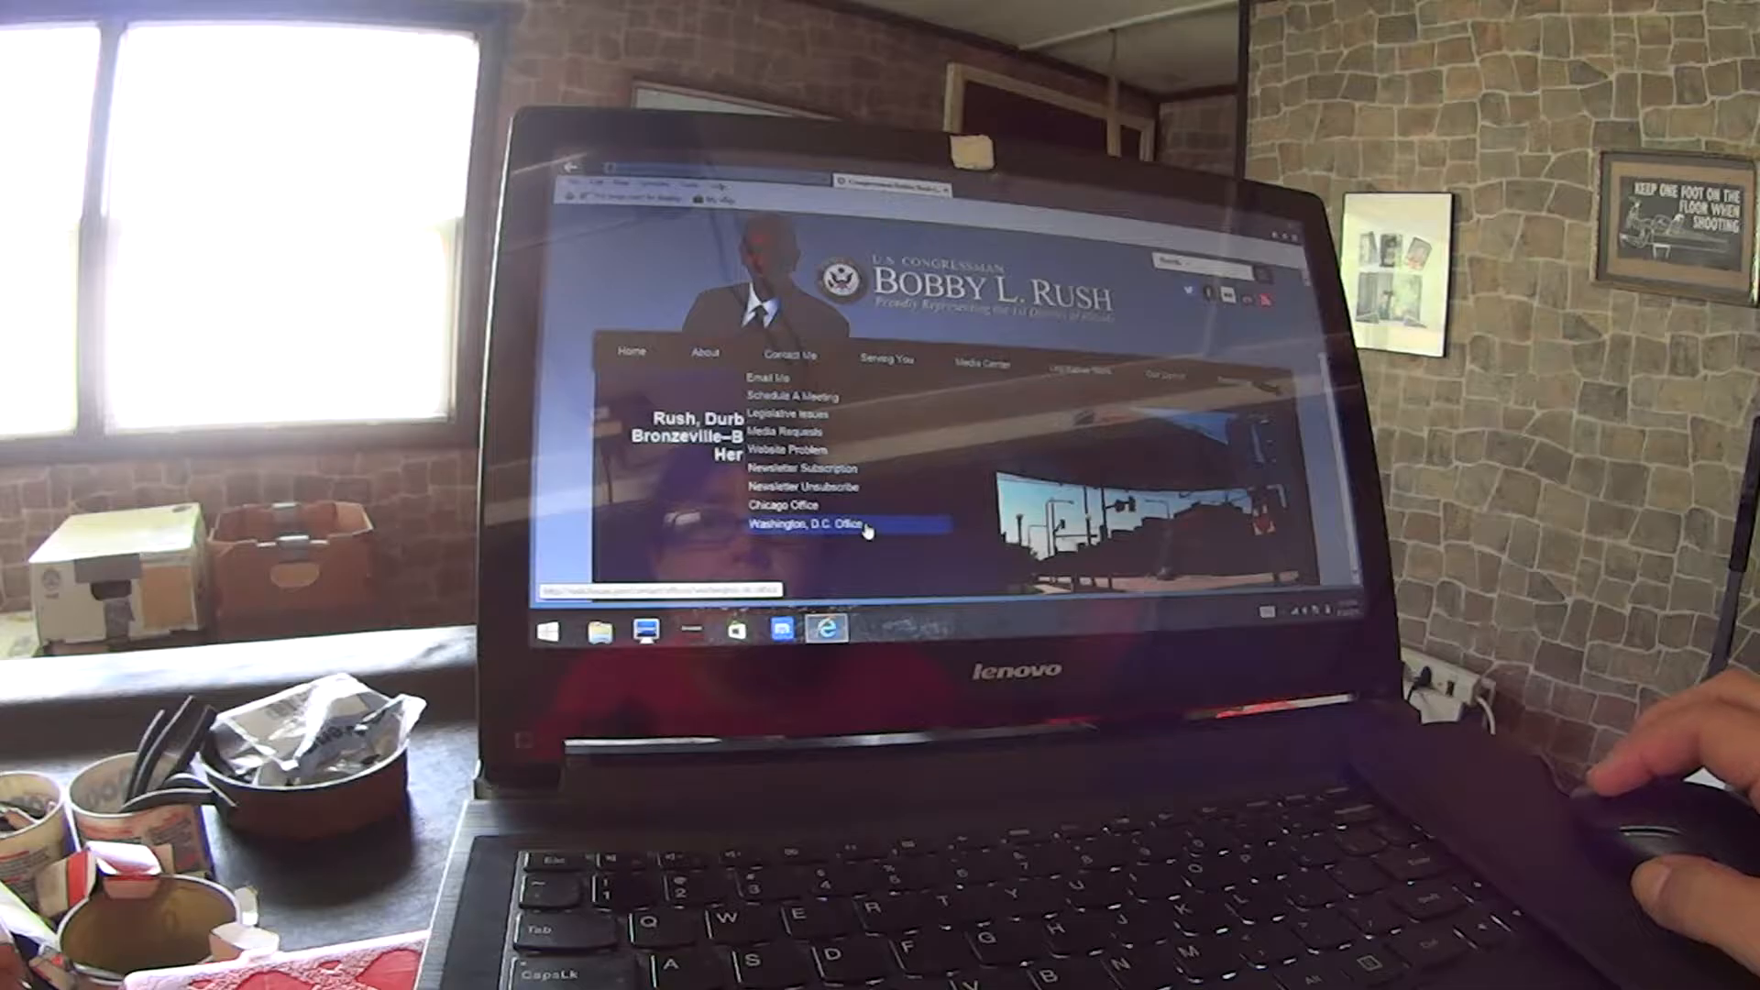
{"action": "left_click", "coordinate": [813, 523]}
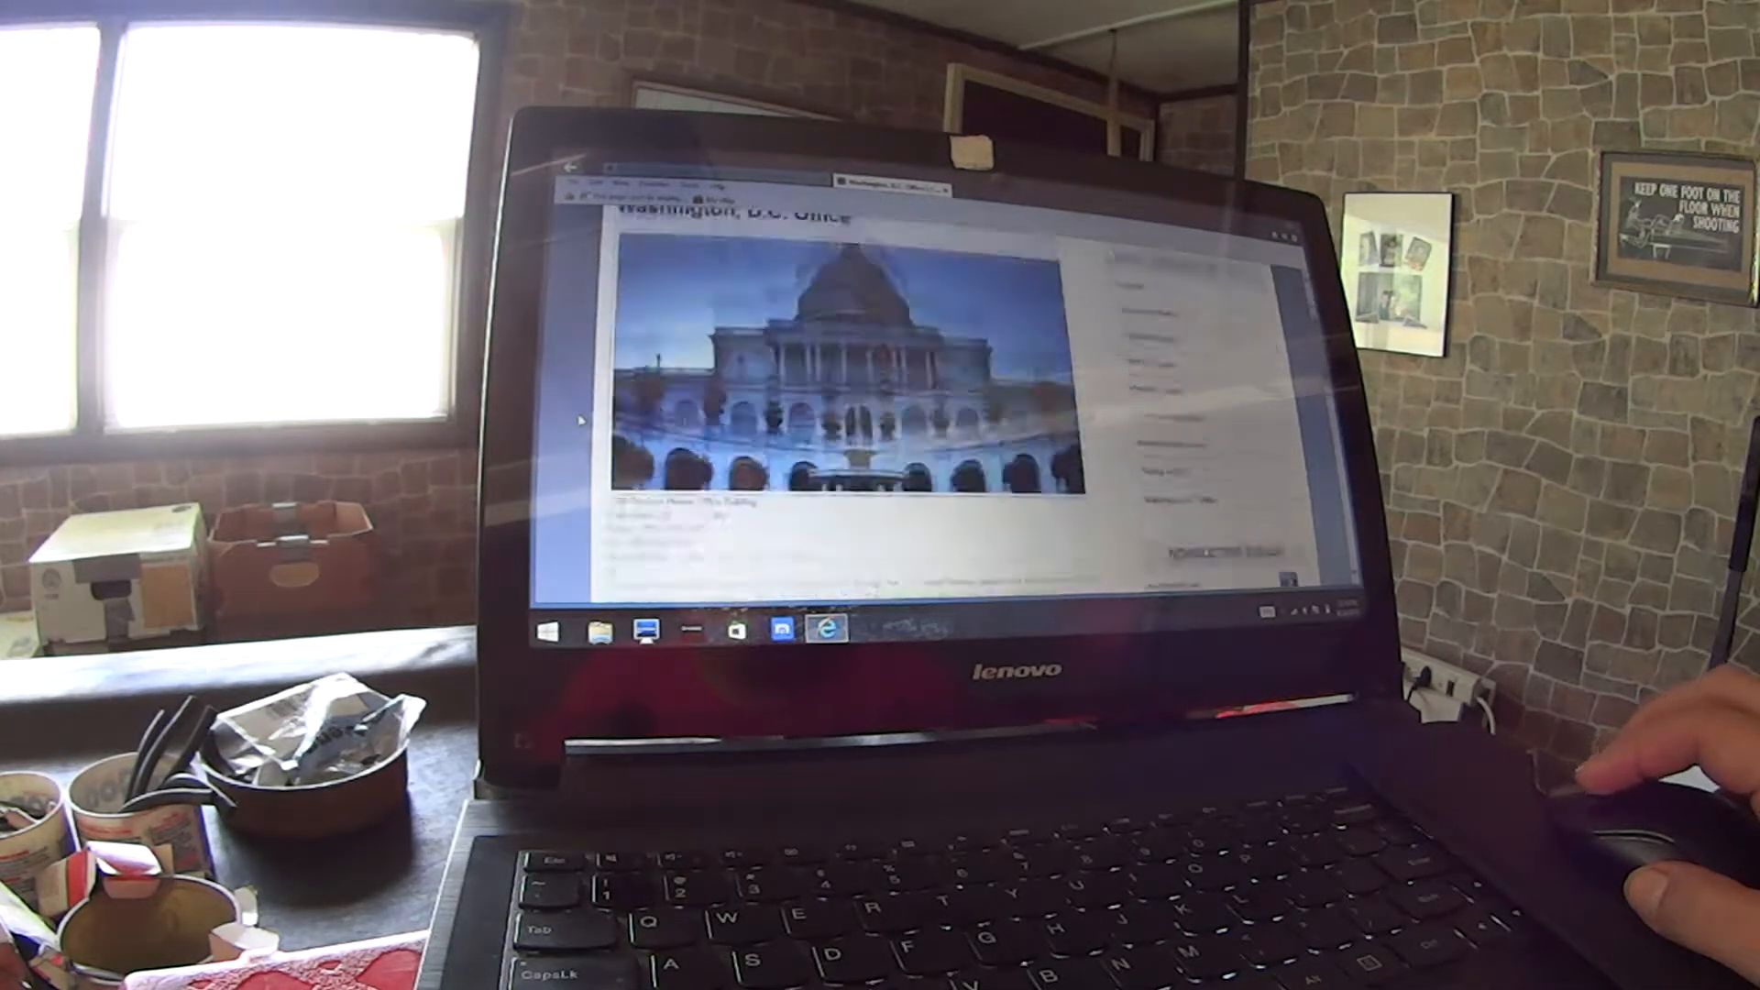
{"action": "scroll", "scroll_direction": "down", "scroll_amount": 3}
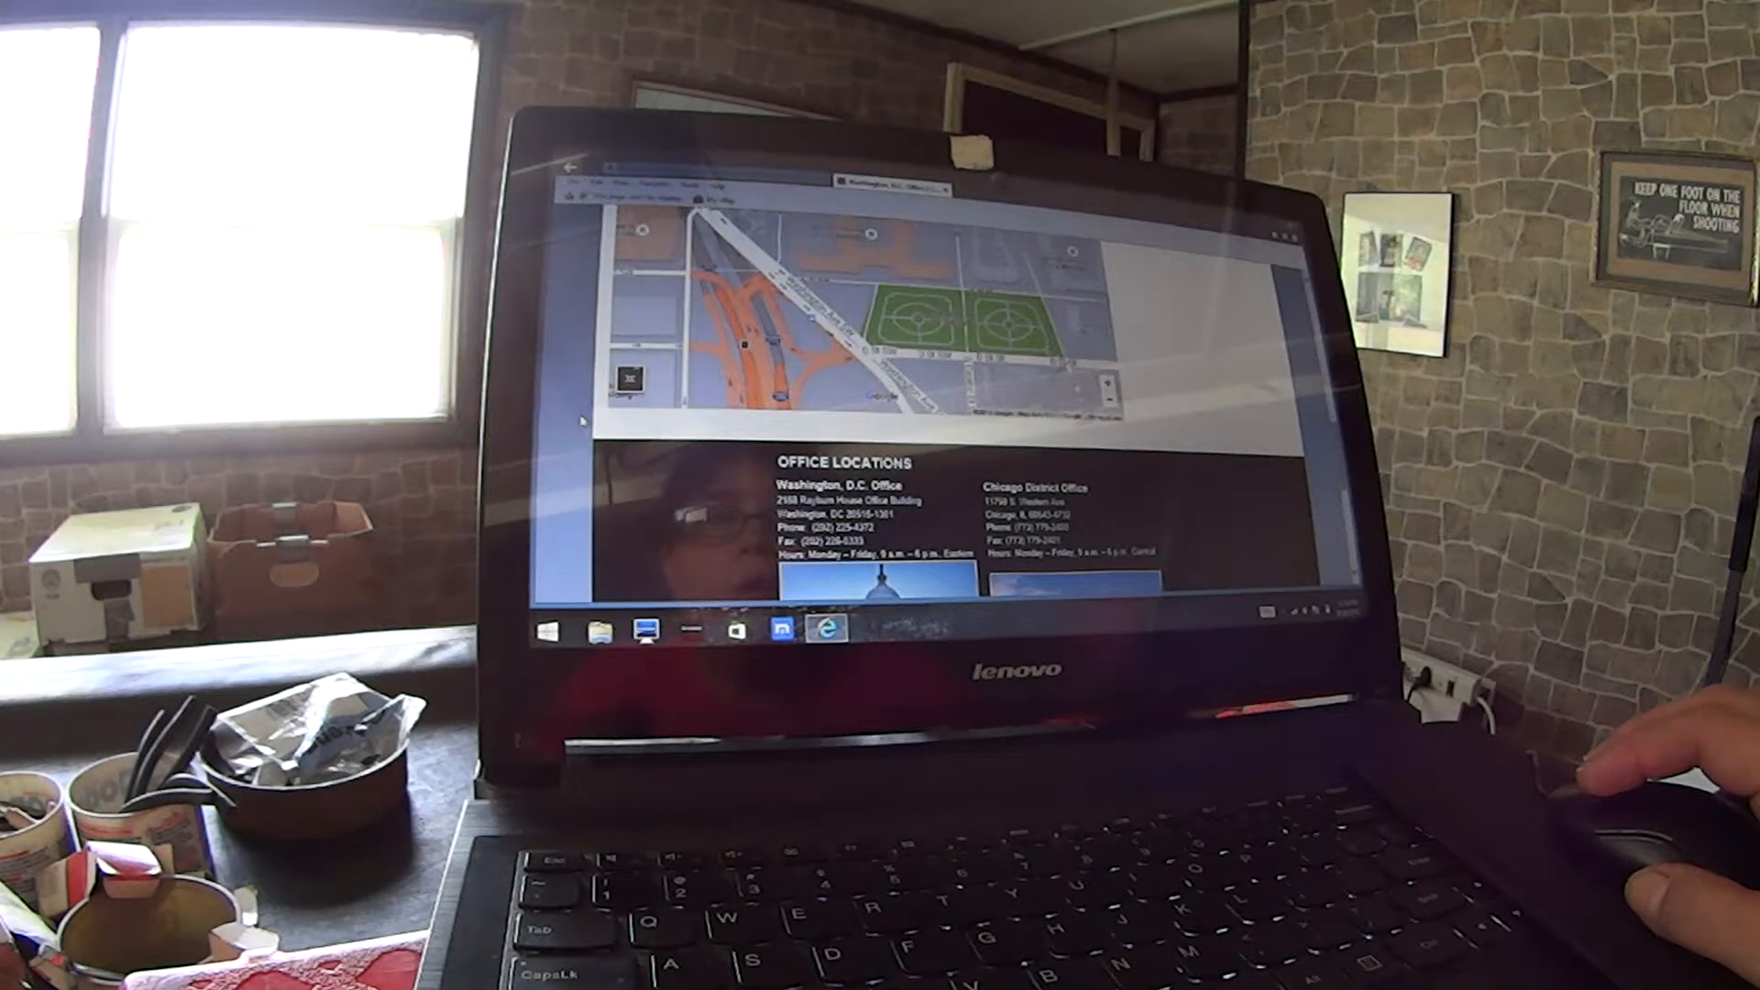
{"action": "scroll", "scroll_direction": "down", "scroll_amount": 3}
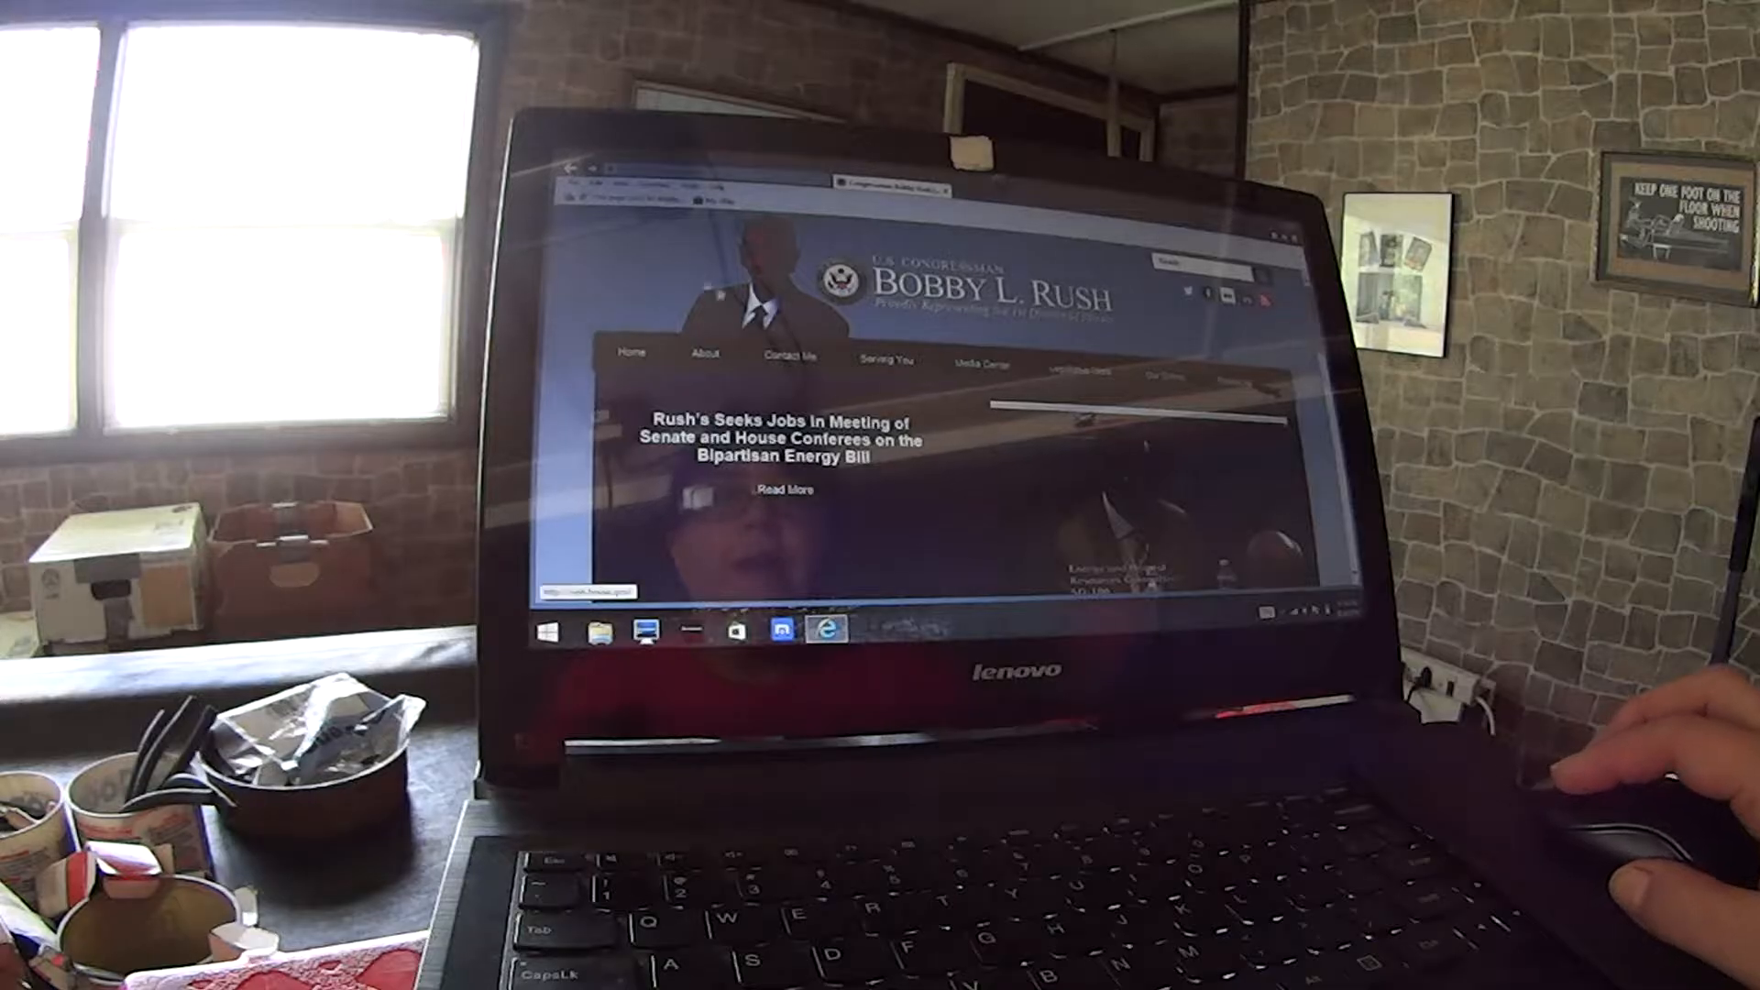
{"action": "left_click", "coordinate": [788, 357]}
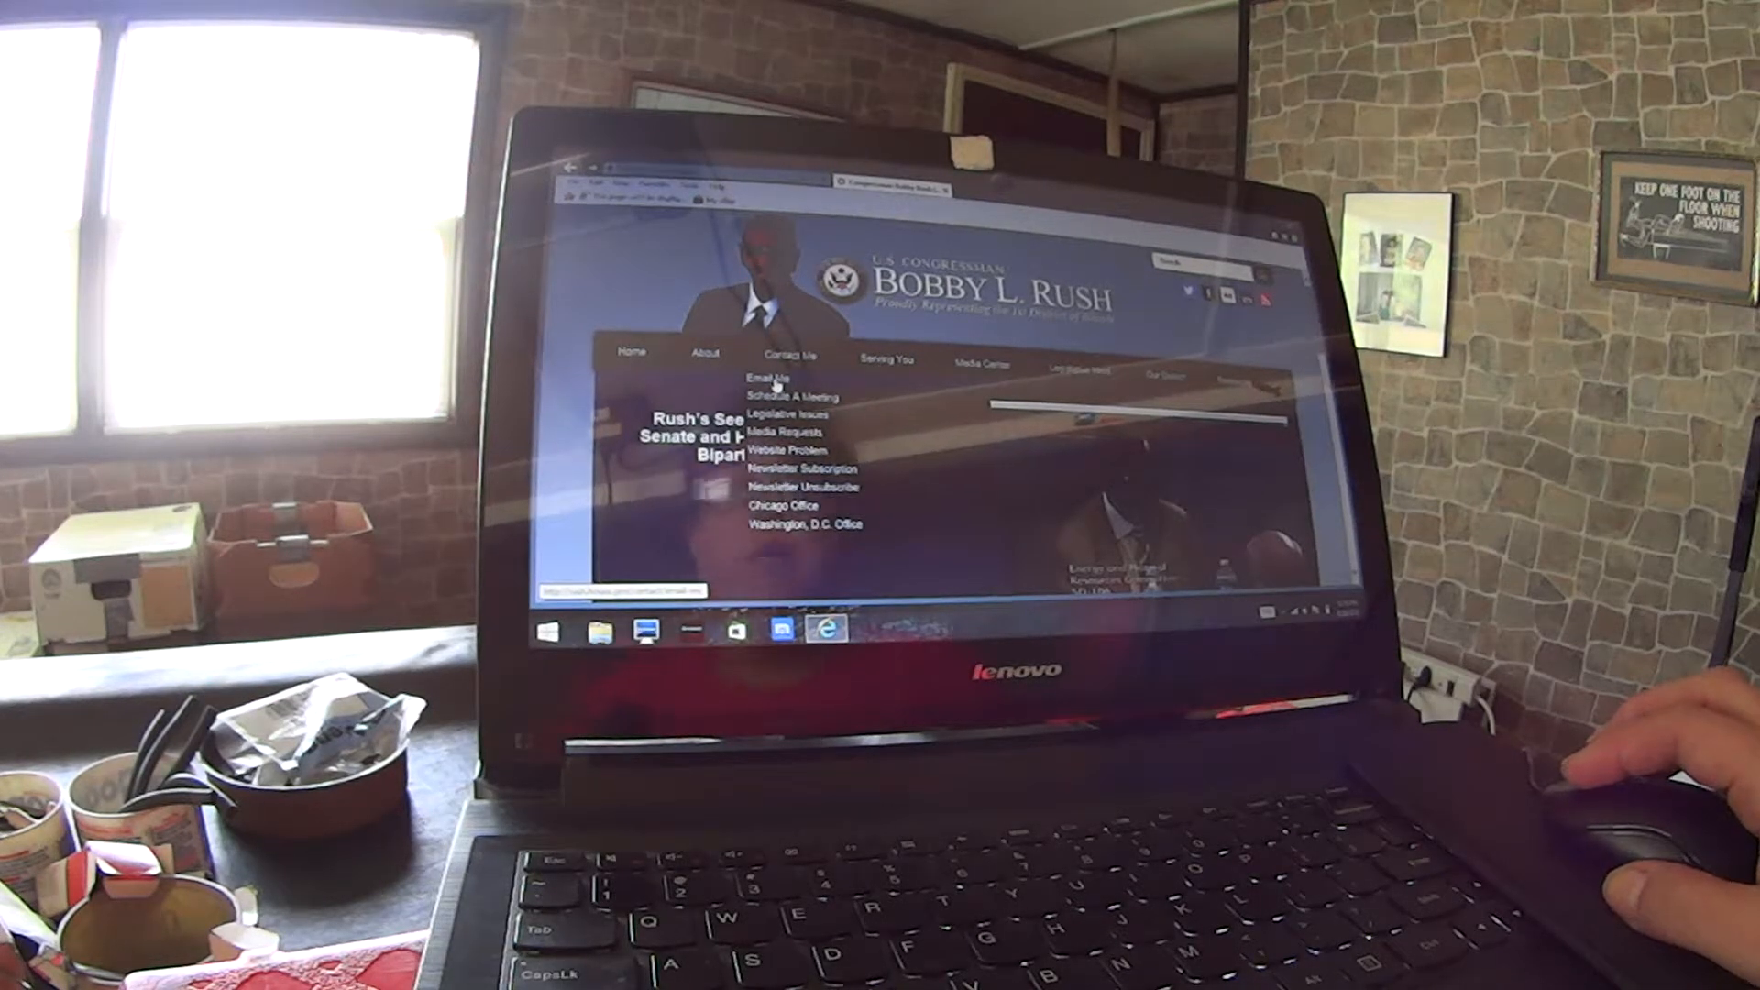
{"action": "left_click", "coordinate": [771, 376]}
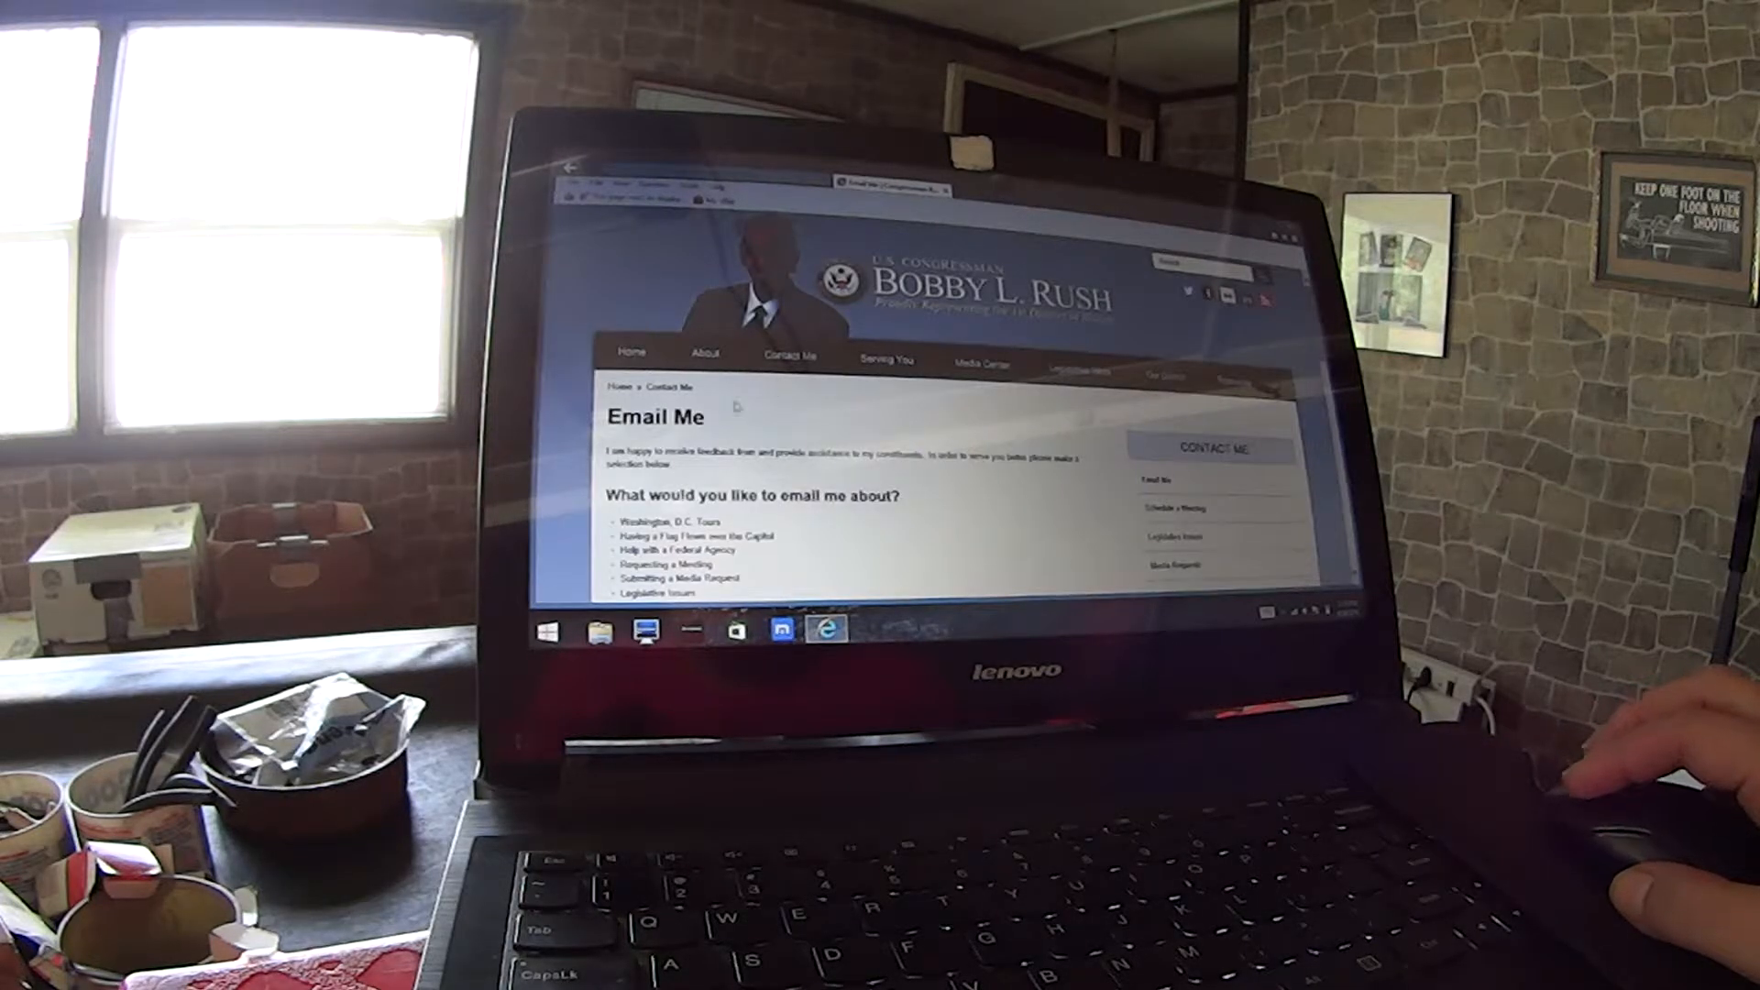
{"action": "scroll", "scroll_direction": "down", "scroll_amount": 3}
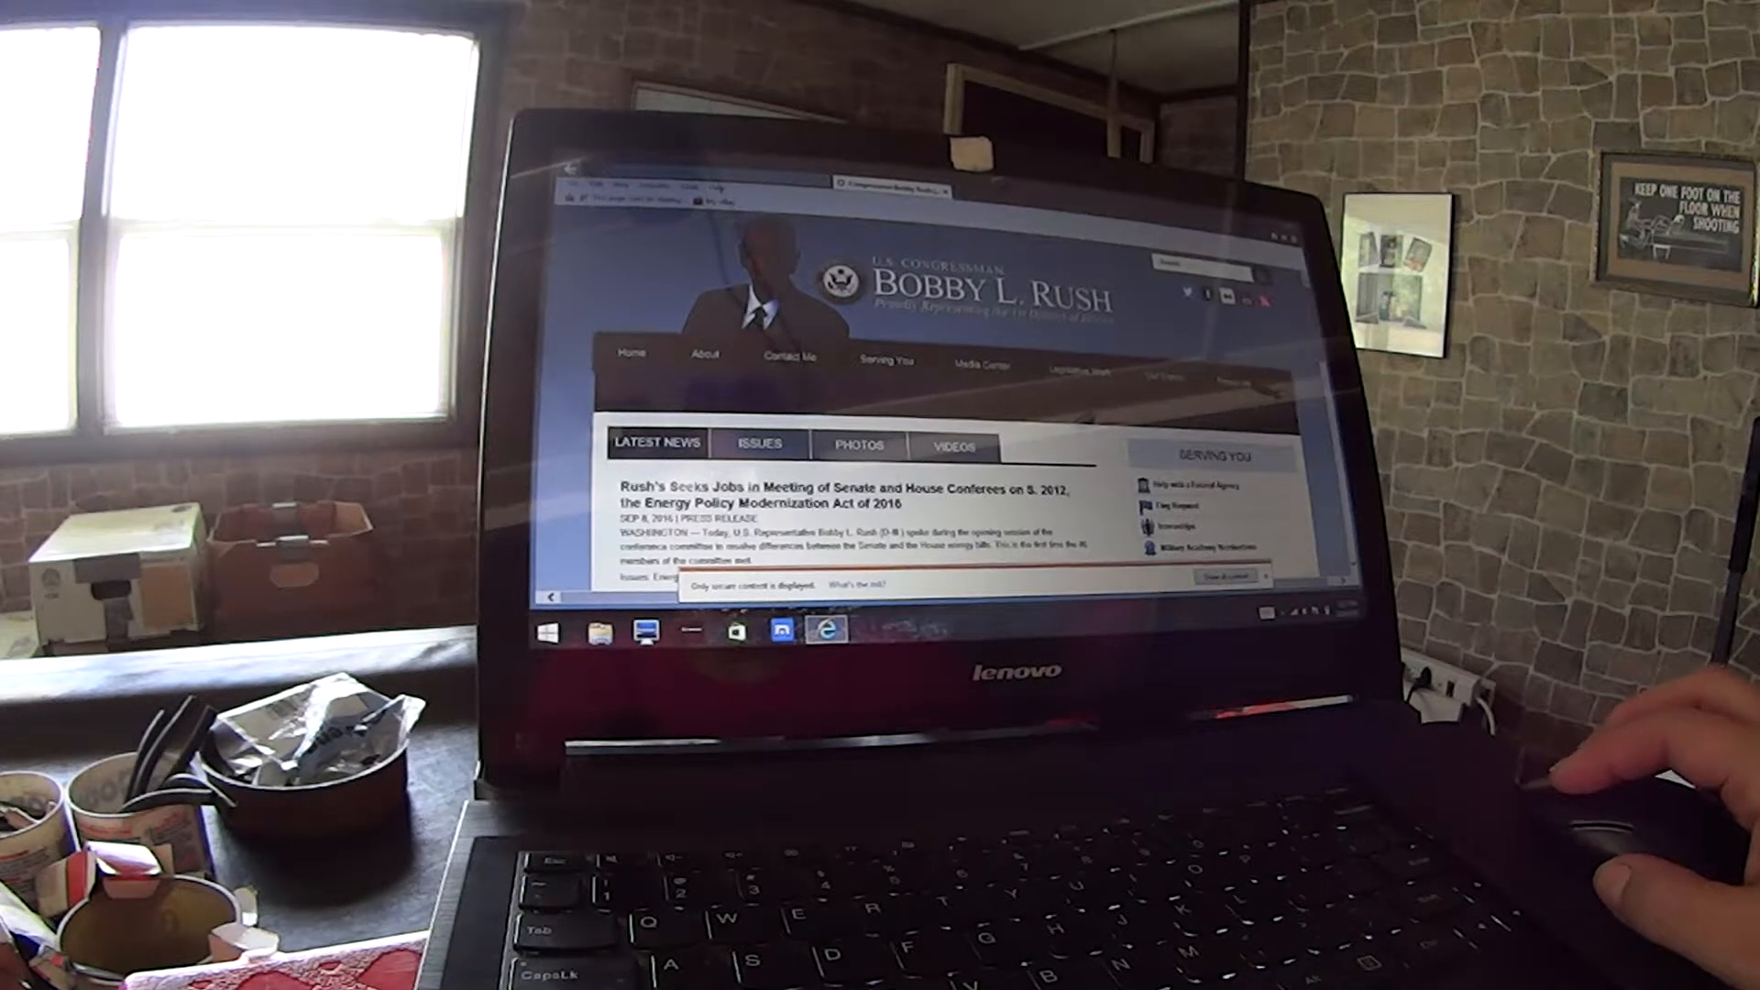
{"action": "mouse_move", "coordinate": [707, 357]}
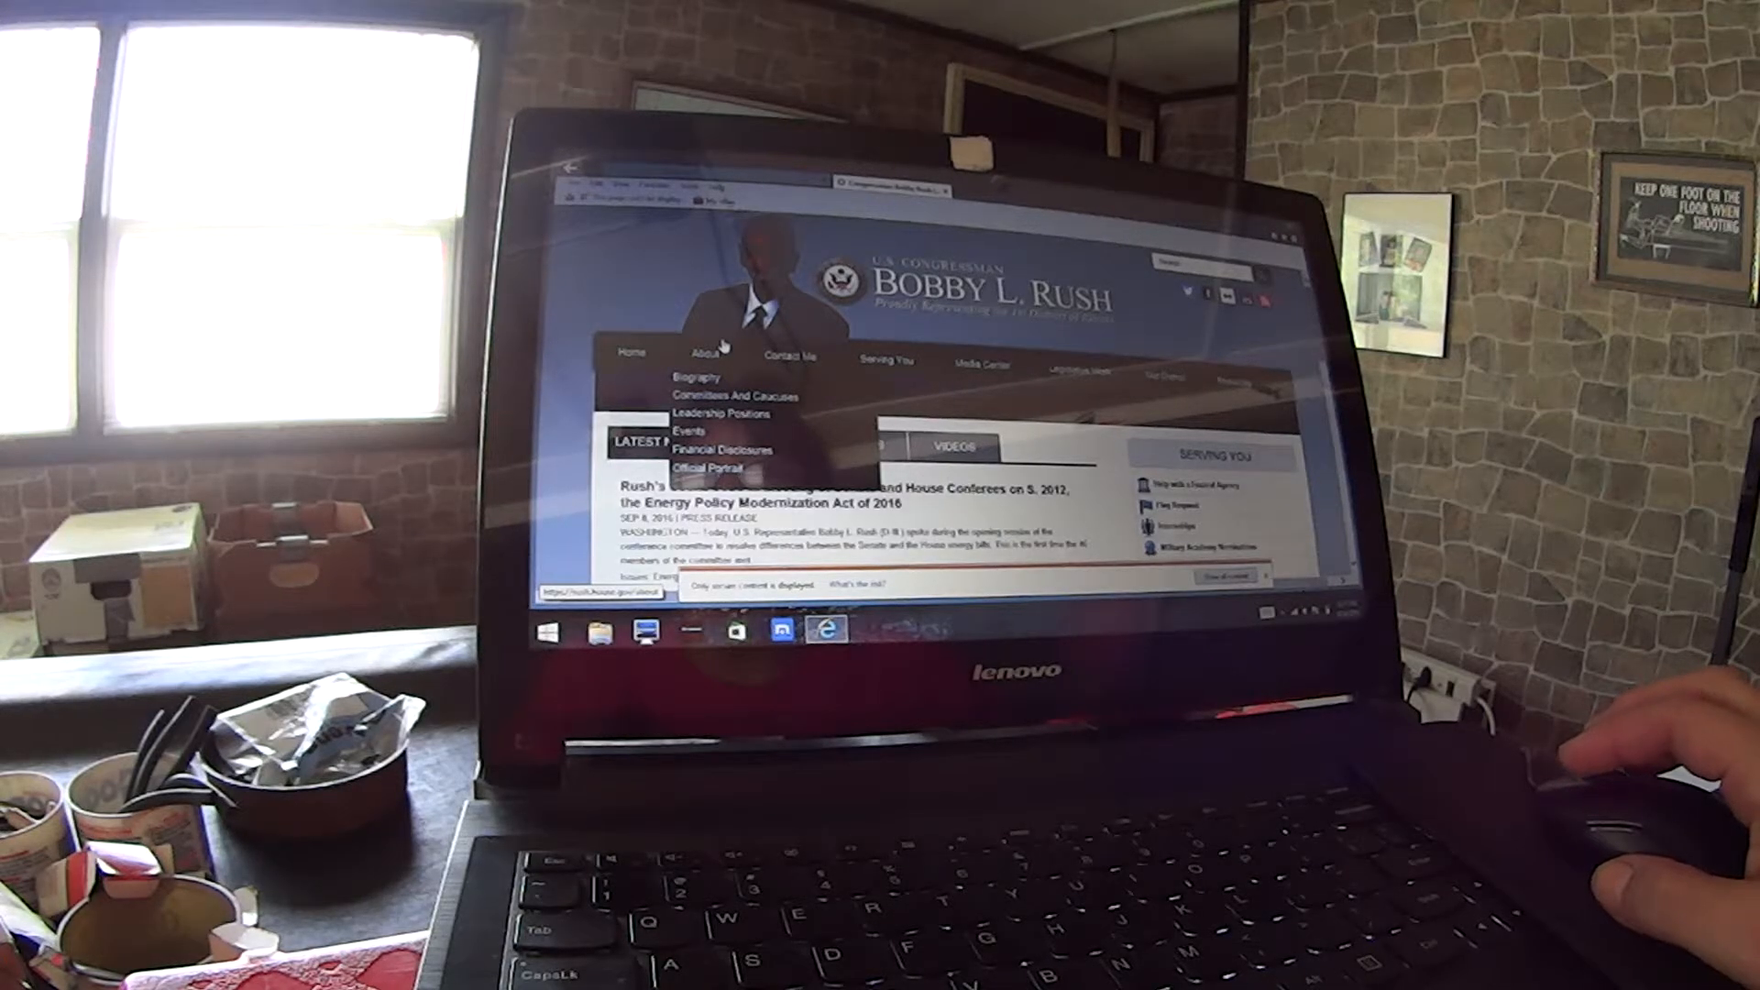